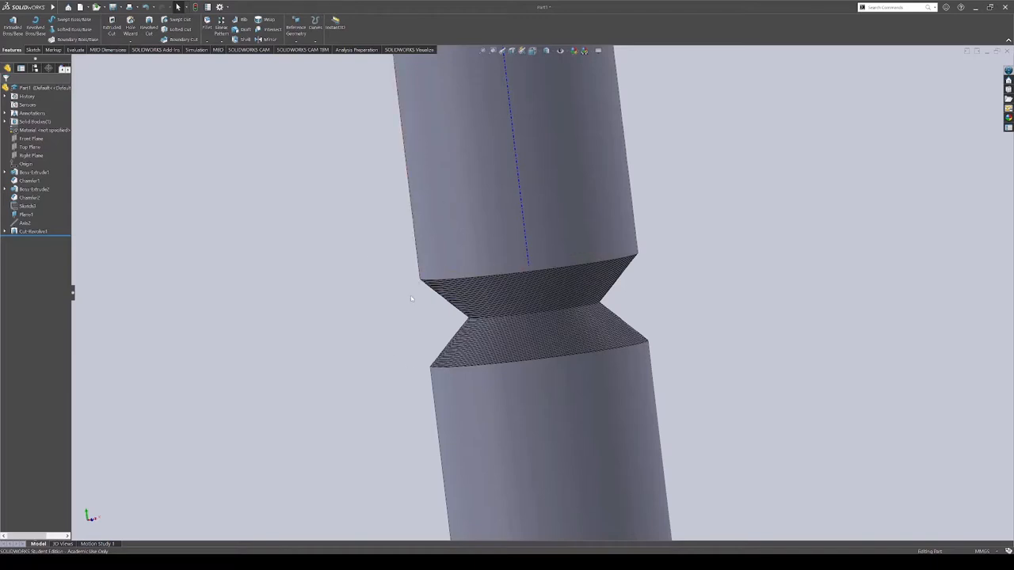
# Draw a circle centred on the origin and add its diameter dimension
pyautogui.moveTo(412, 298); pyautogui.dragTo(387, 313)
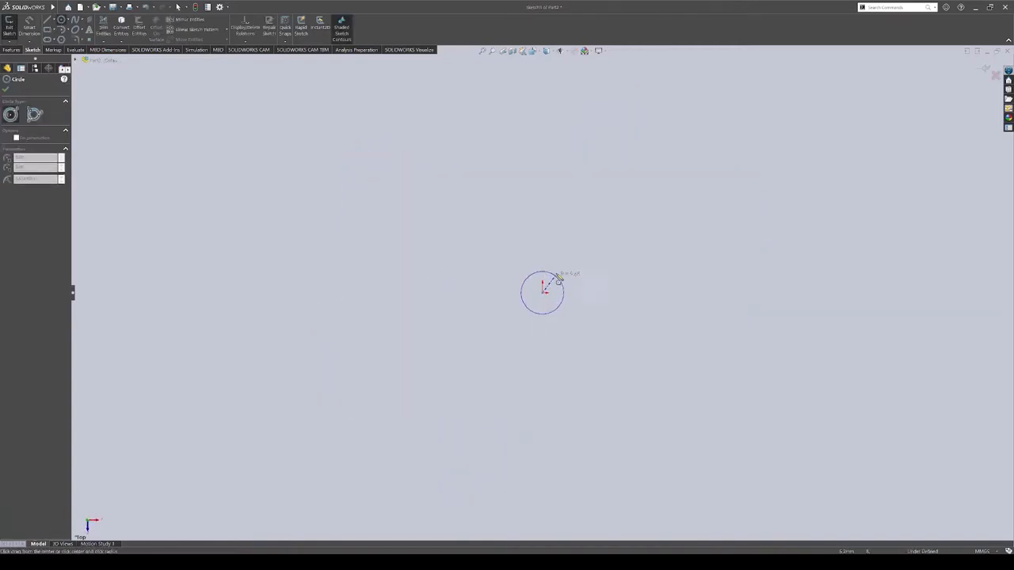
pyautogui.click(543, 258)
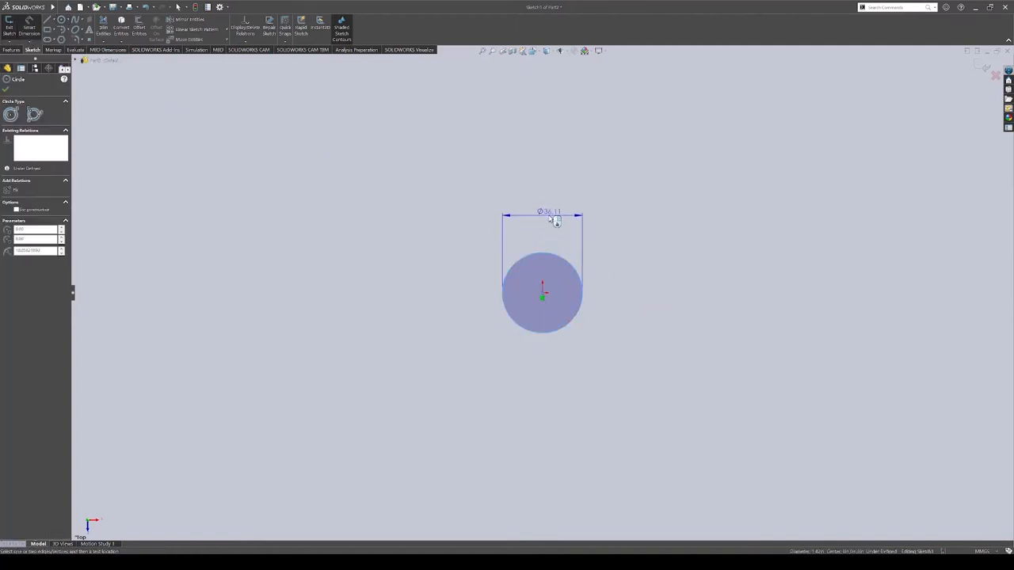
pyautogui.click(550, 222)
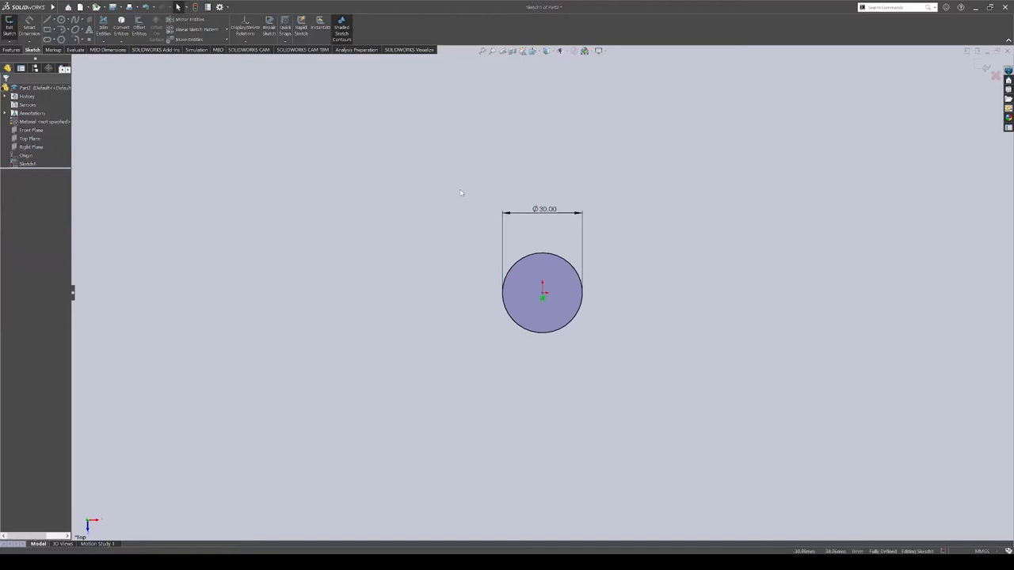
pyautogui.moveTo(512, 218)
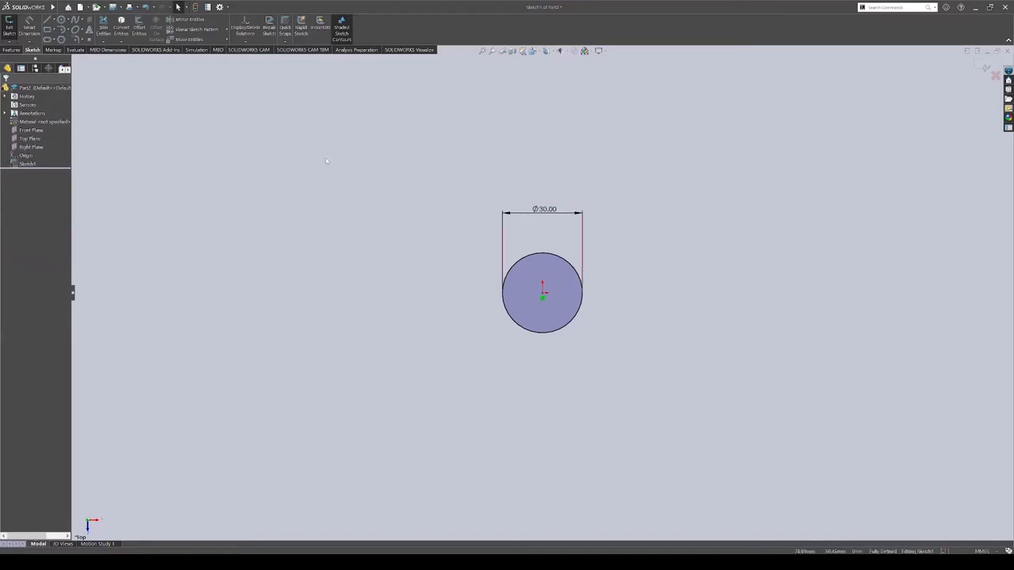
pyautogui.moveTo(492, 165)
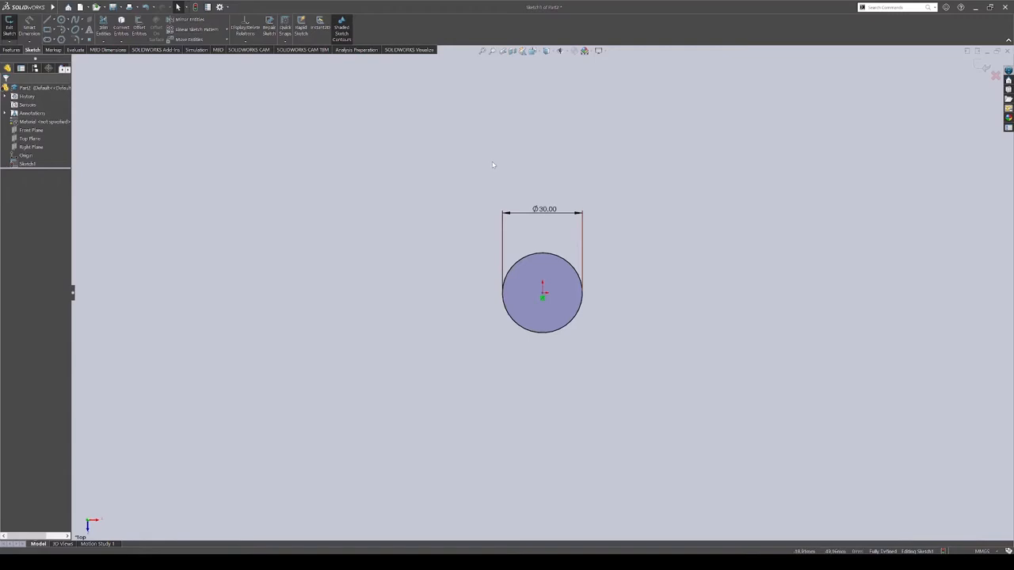
pyautogui.moveTo(586, 153)
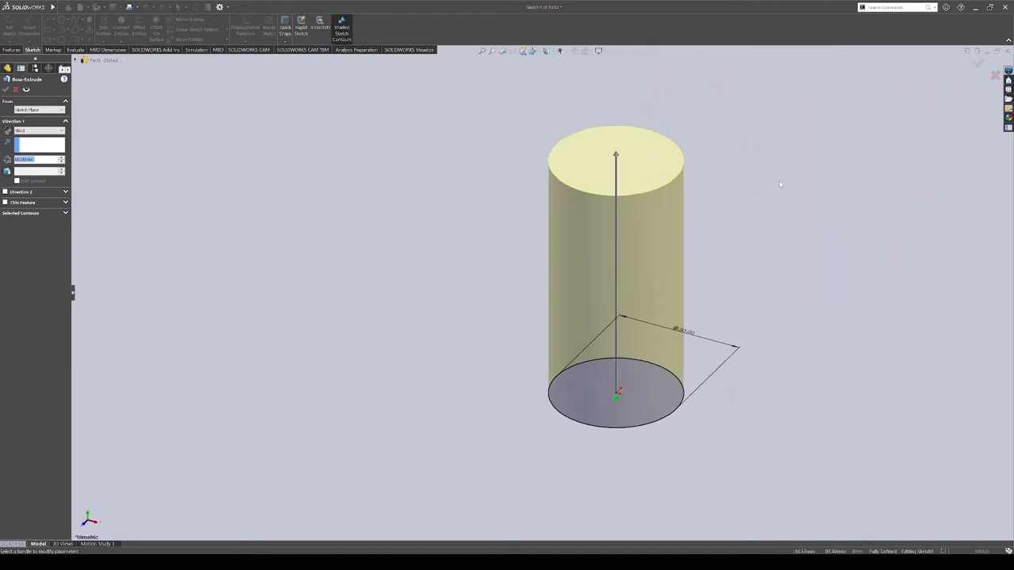
pyautogui.moveTo(597, 347)
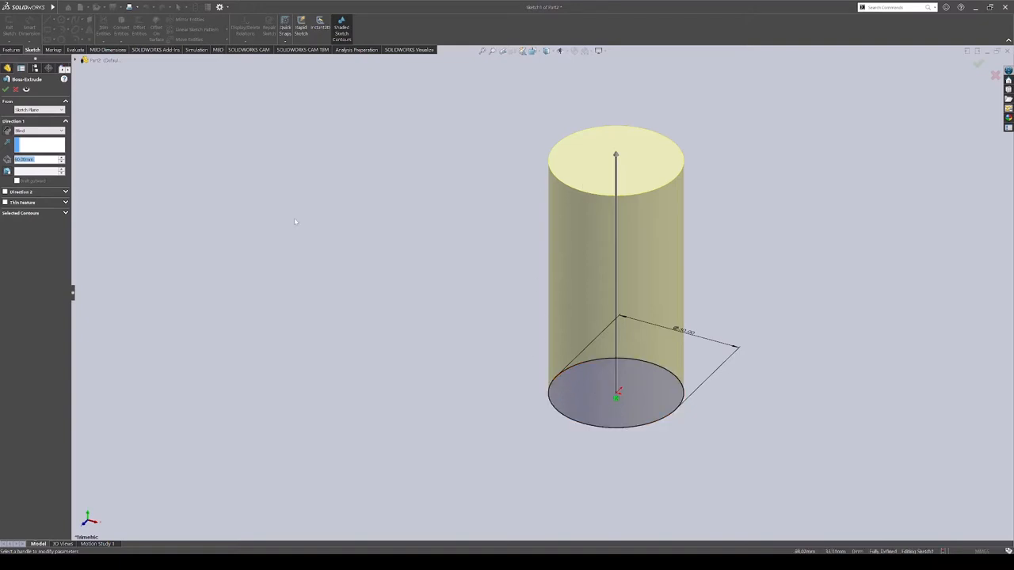
# Confirm the Extruded Boss/Base to make the circle a solid cylinder
pyautogui.click(7, 89)
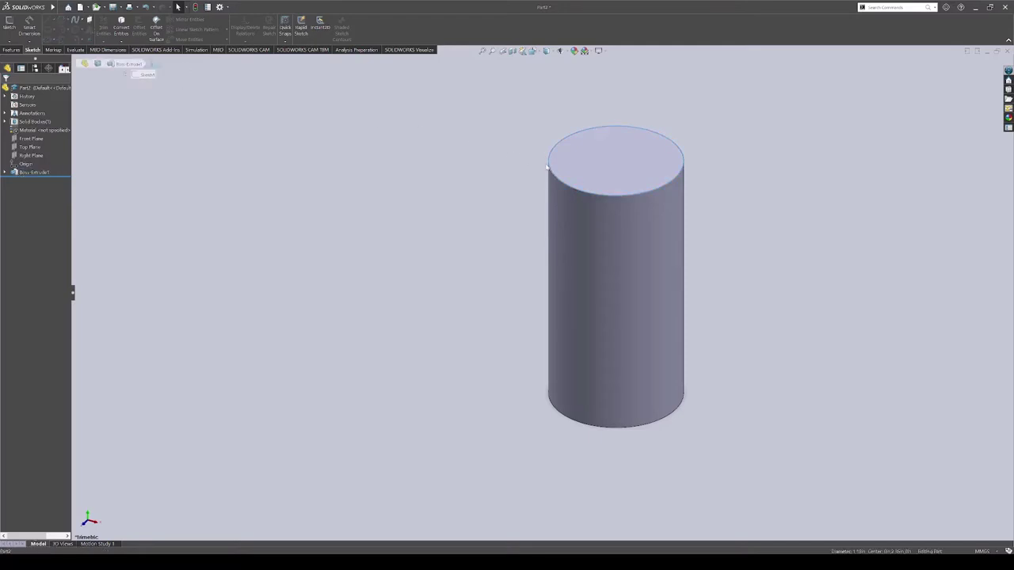
# Select the cylinder's top rim for the chamfer
pyautogui.click(11, 49)
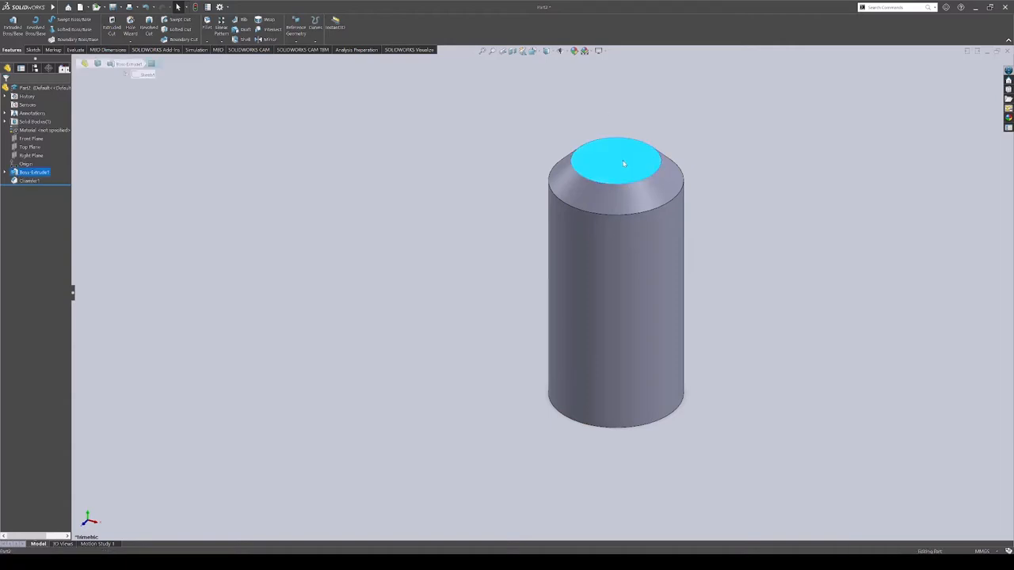
# Sketch and extrude a second cylinder on the chamfered face, then chamfer its base edge
pyautogui.click(32, 49)
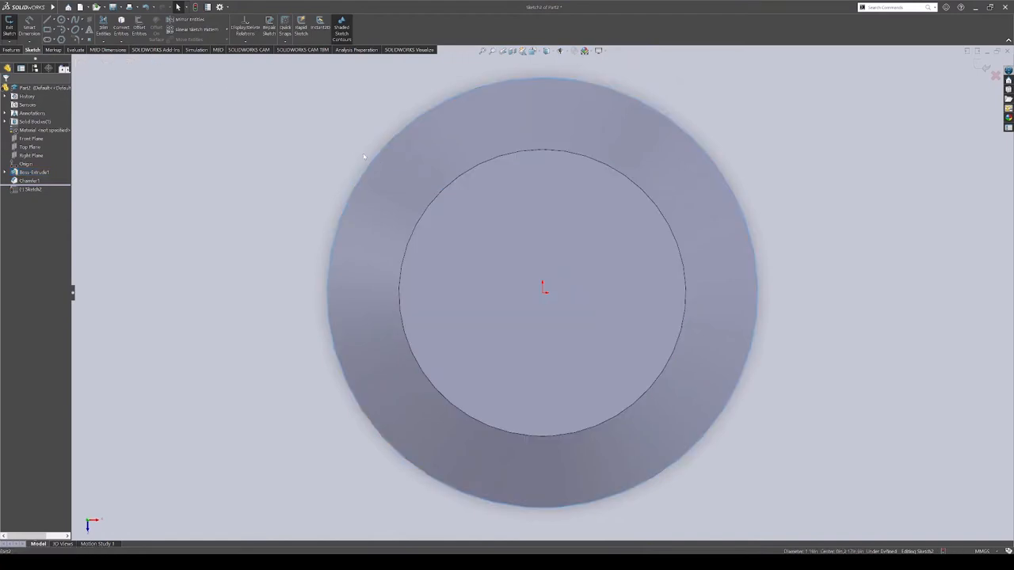
pyautogui.moveTo(306, 356)
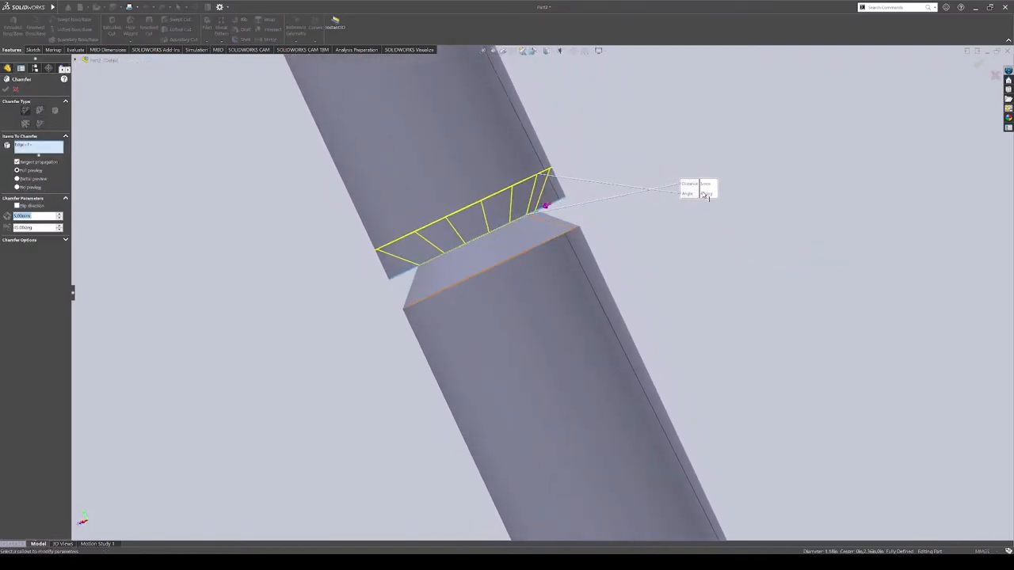
pyautogui.click(7, 89)
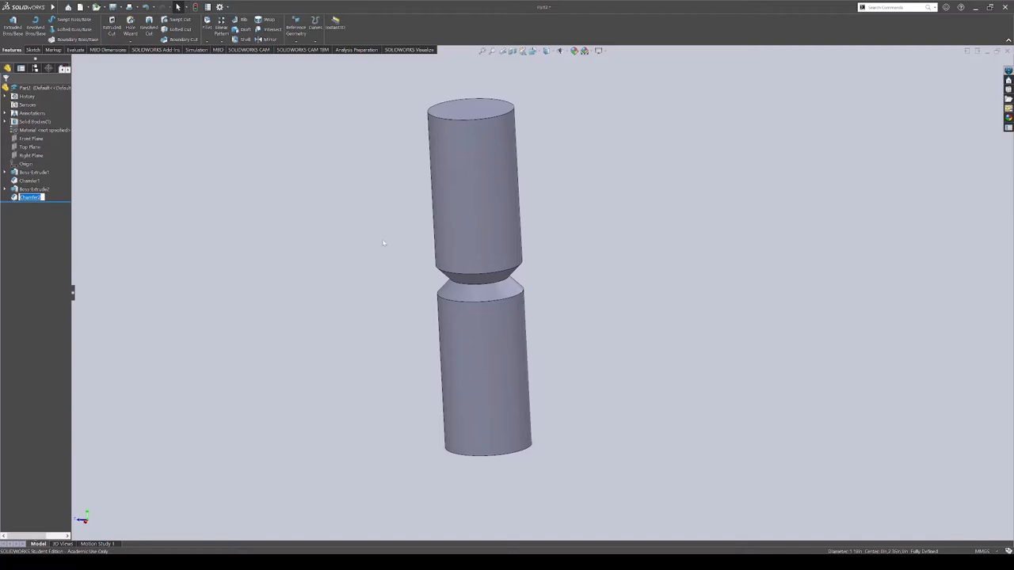
pyautogui.moveTo(456, 114)
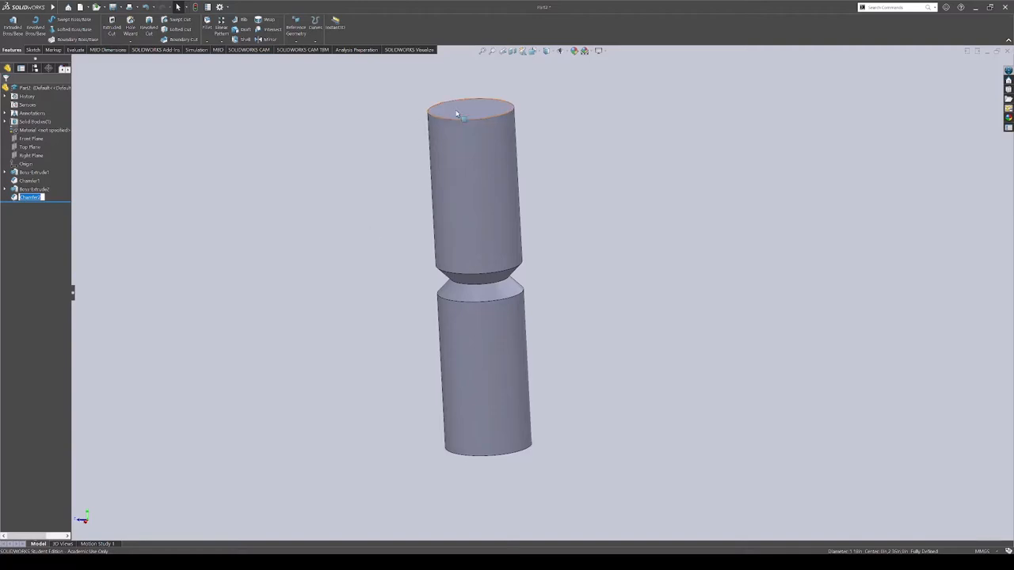
# Sketch a line across the upper cylinder's top face through its centre to the right edge
pyautogui.click(472, 110)
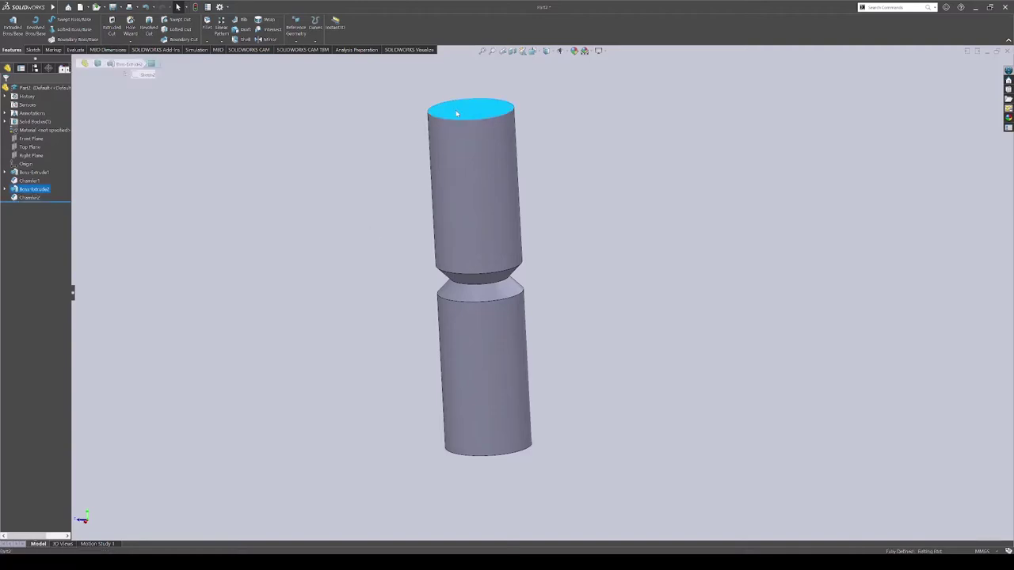
pyautogui.click(32, 50)
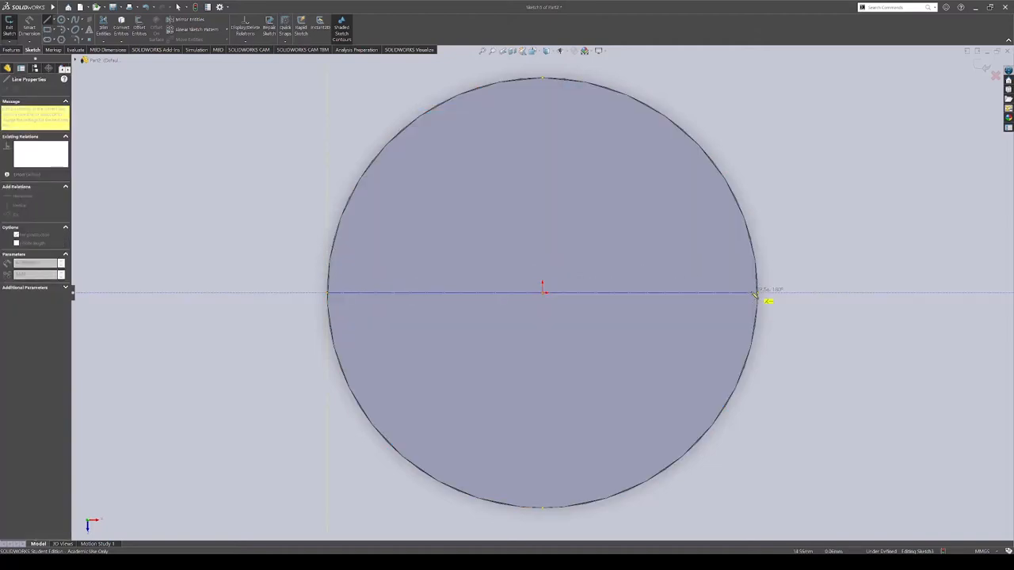
pyautogui.click(757, 297)
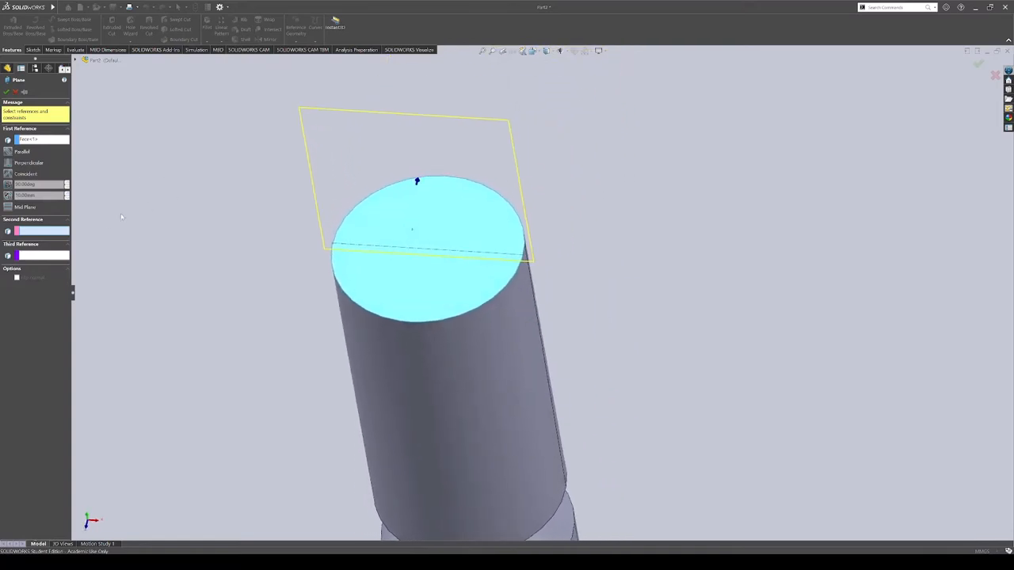
# Confirm the vertical reference plane through the top-face centre line
pyautogui.scroll(3)
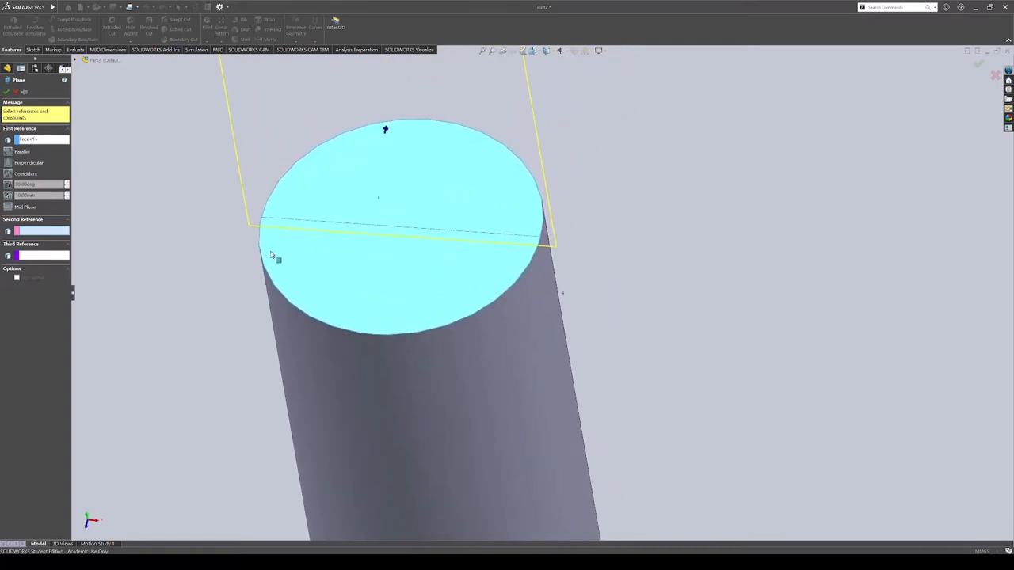
pyautogui.moveTo(292, 220)
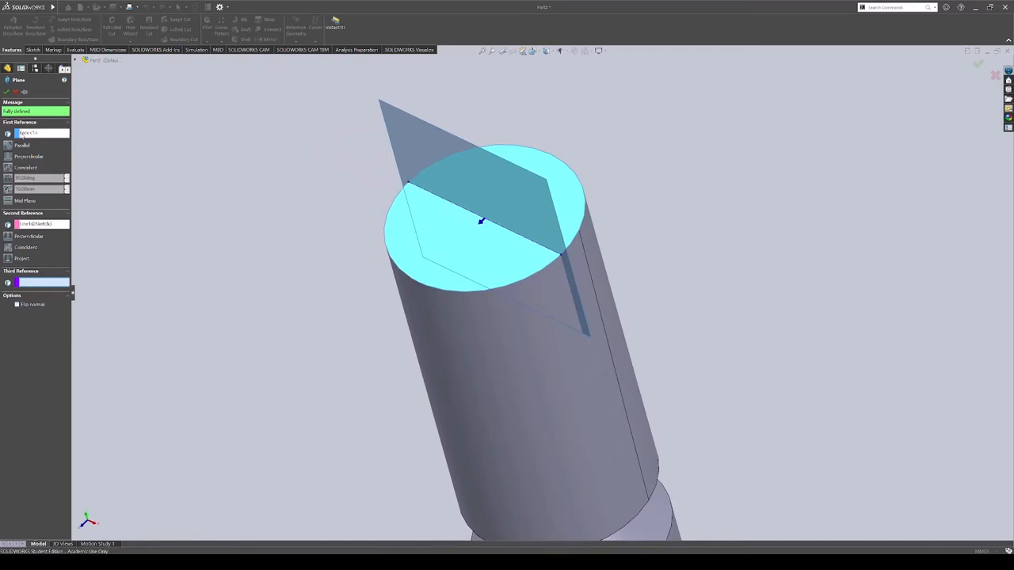
pyautogui.click(8, 92)
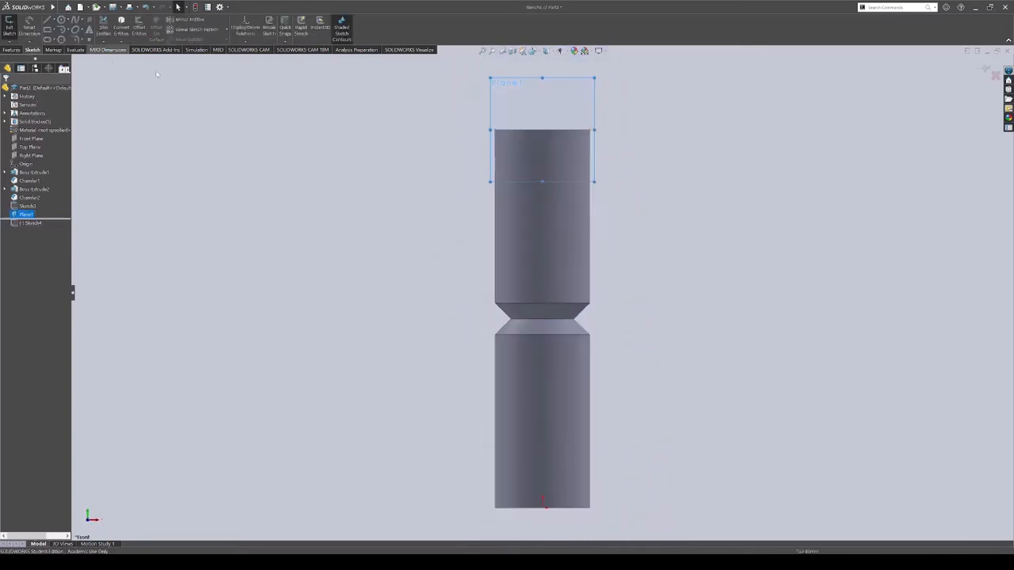
# Draw a line from the upper chamfer corner and a horizontal line out from its tip
pyautogui.scroll(3)
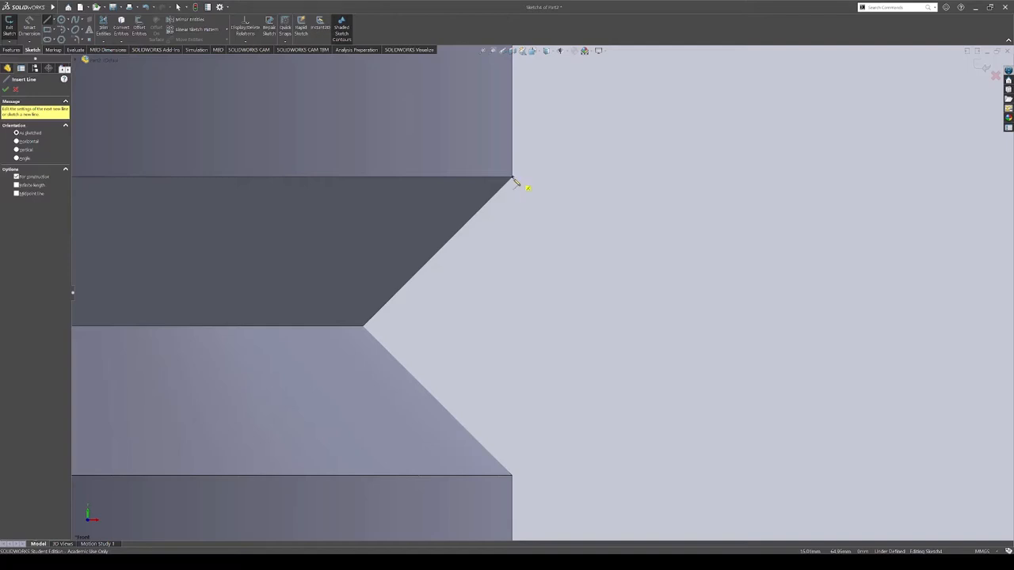
pyautogui.click(365, 326)
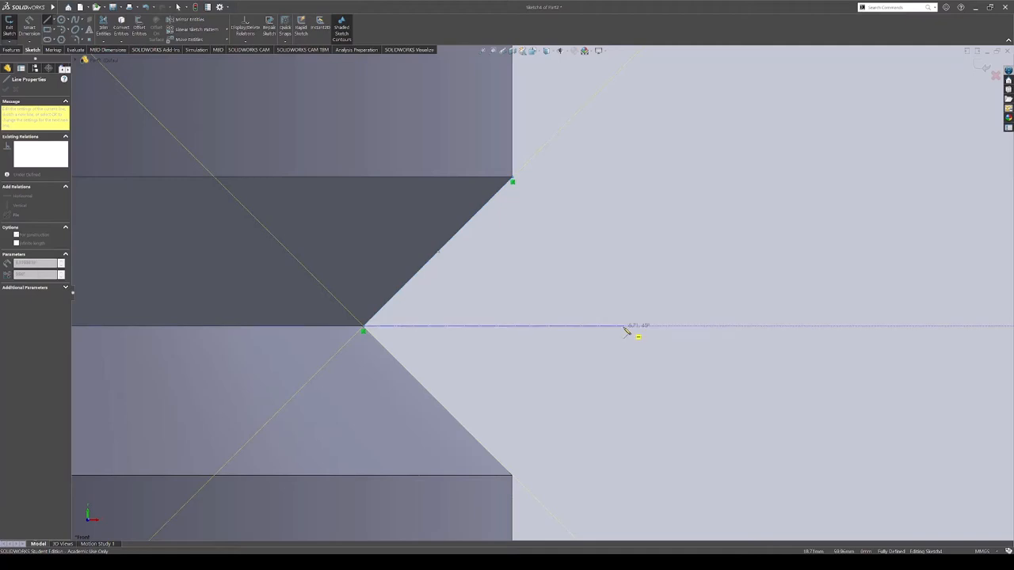
pyautogui.click(493, 331)
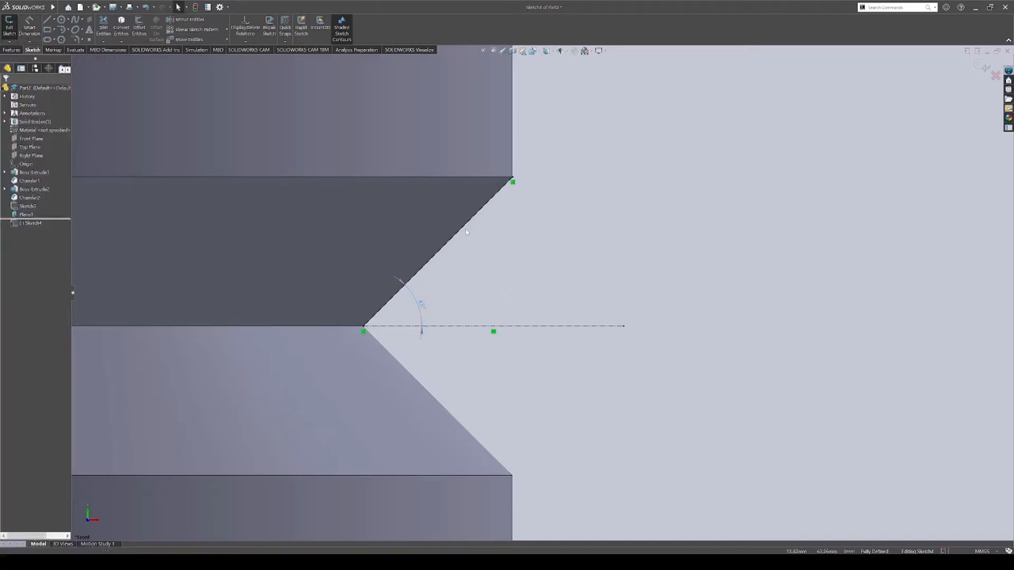
pyautogui.moveTo(491, 208)
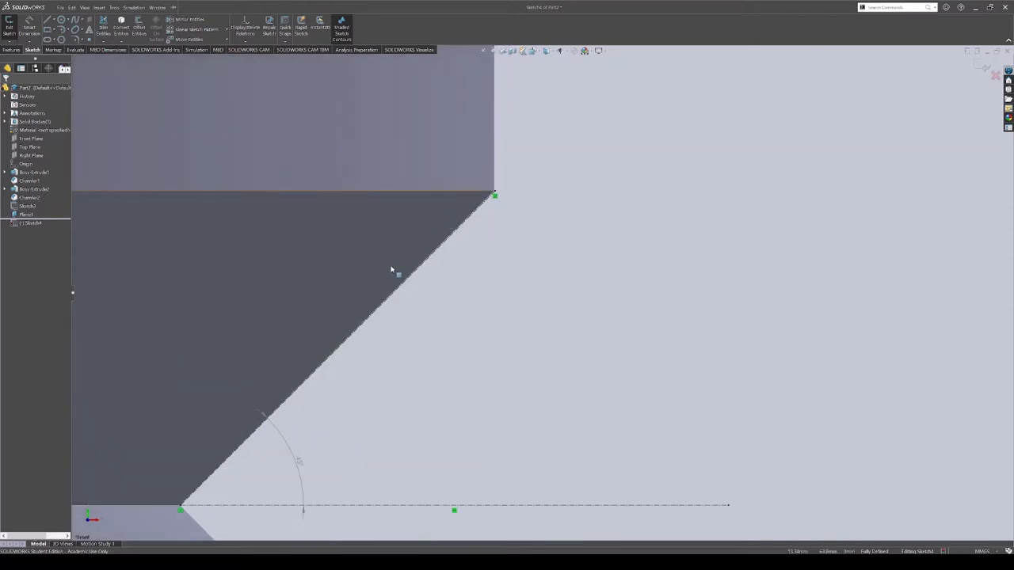
pyautogui.moveTo(437, 228)
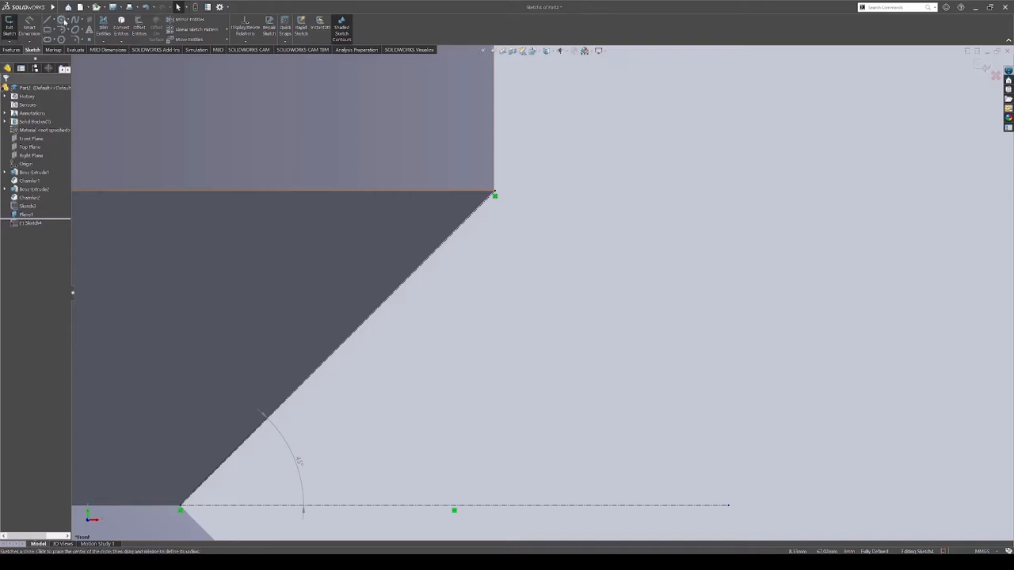
# Add the angle dimension between the chamfer line and the horizontal line
pyautogui.click(48, 26)
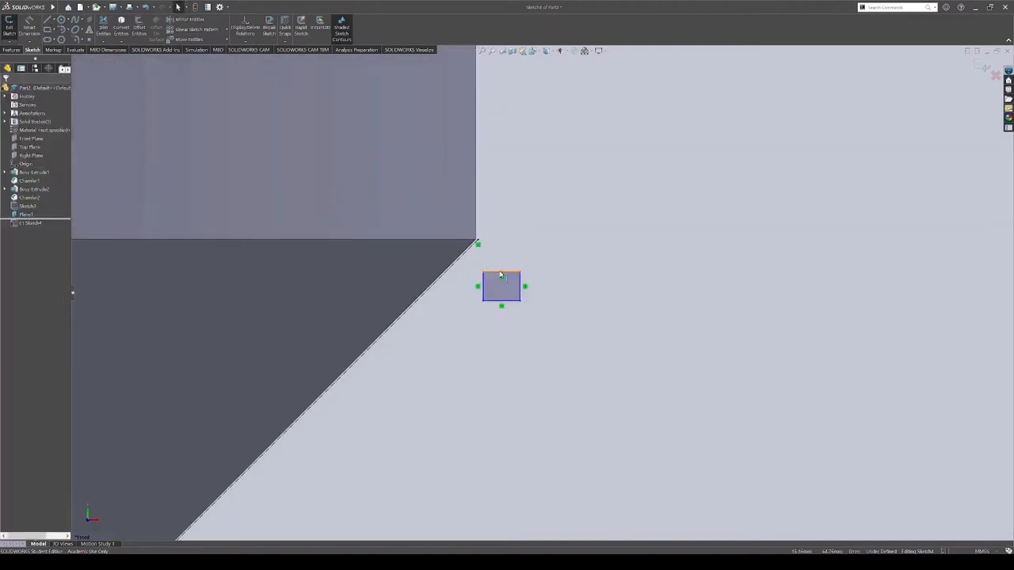
# Dimension the small square's vertical side, placing it to the right
pyautogui.click(521, 287)
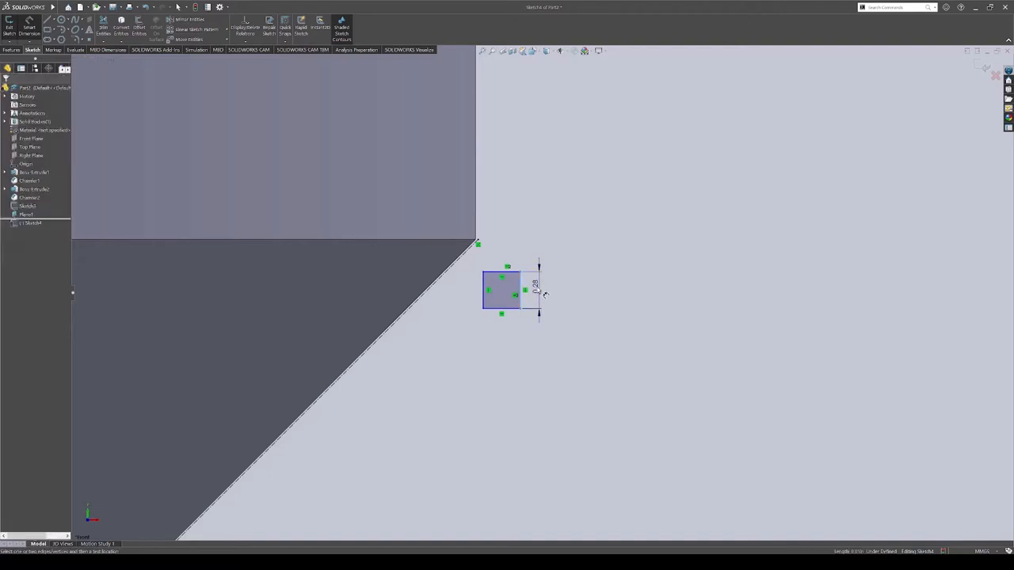
pyautogui.click(538, 288)
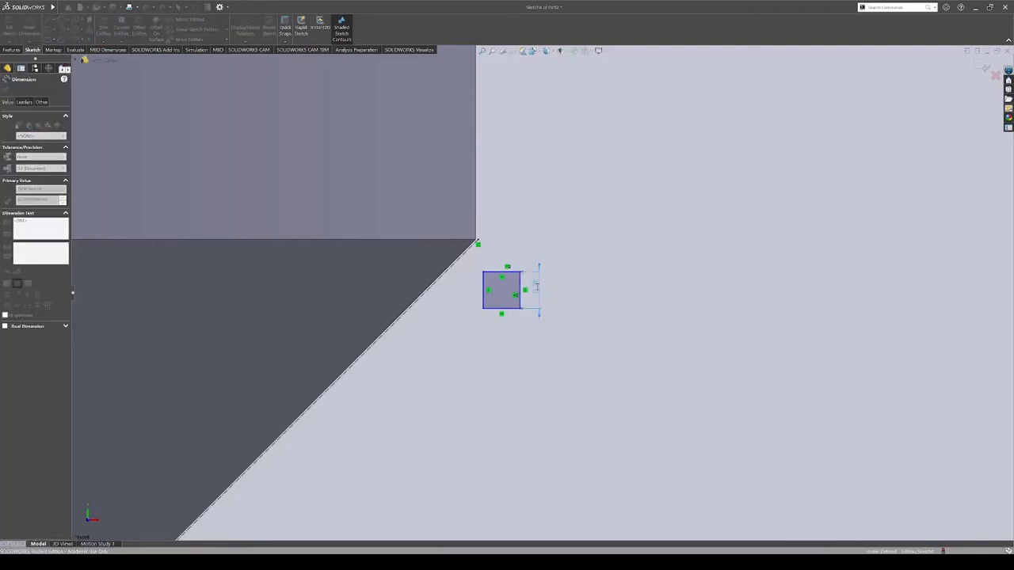
pyautogui.moveTo(537, 288)
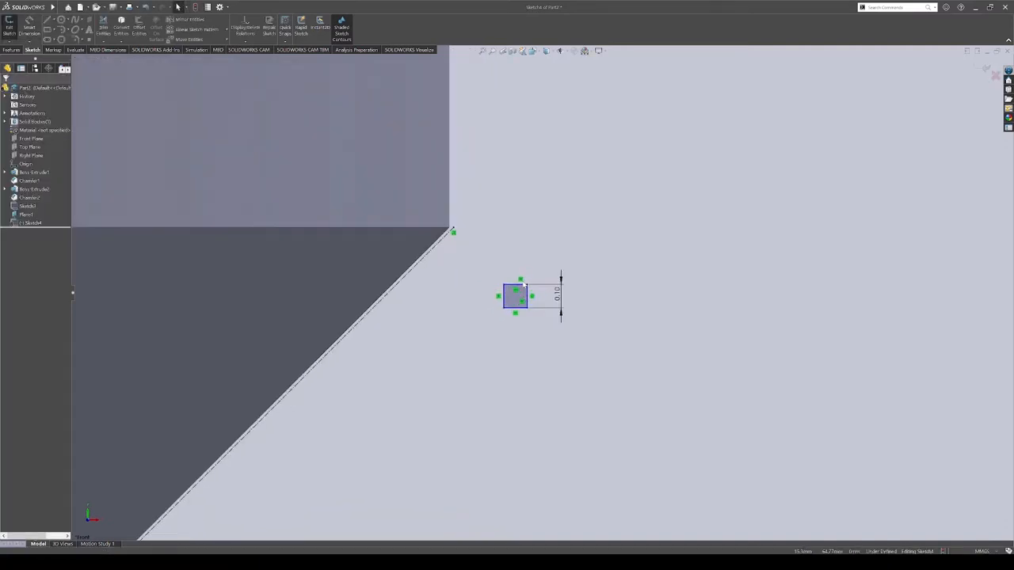
# Drag the 0.10 square onto the upper chamfer corner and select corner and edge for a Coincident relation
pyautogui.moveTo(515, 298); pyautogui.dragTo(418, 234)
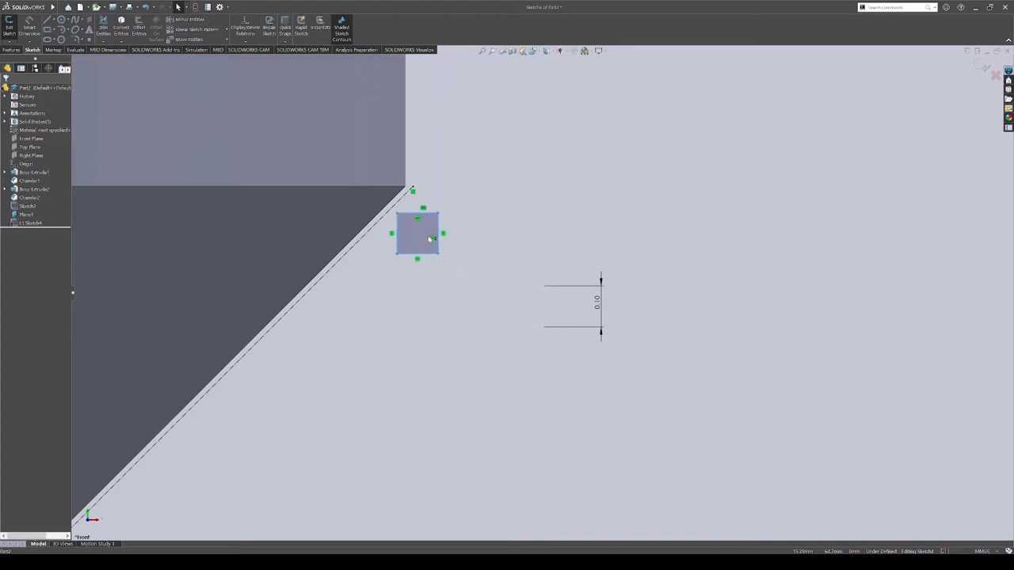
pyautogui.moveTo(427, 237); pyautogui.dragTo(415, 220)
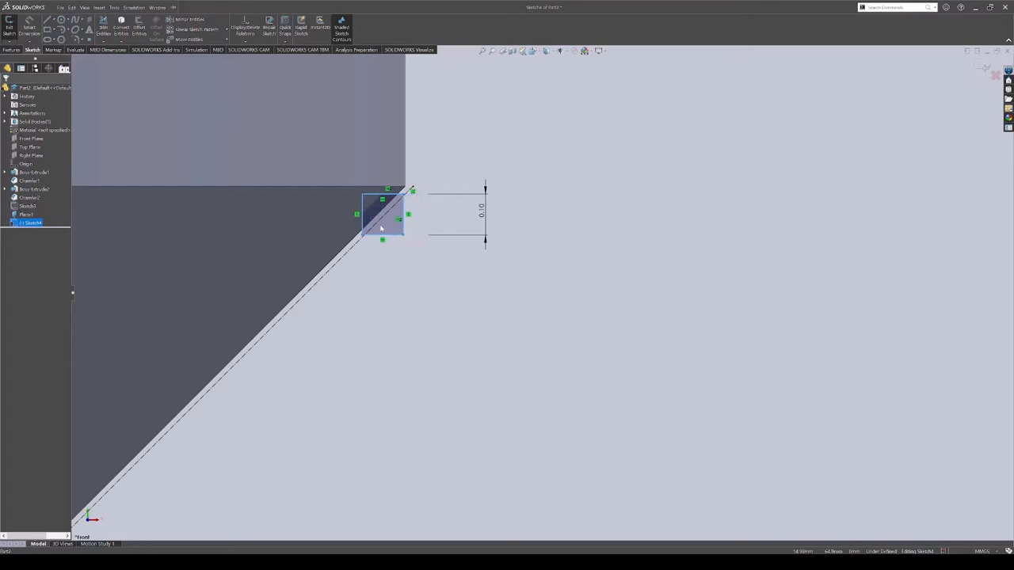
pyautogui.moveTo(383, 215); pyautogui.dragTo(408, 215)
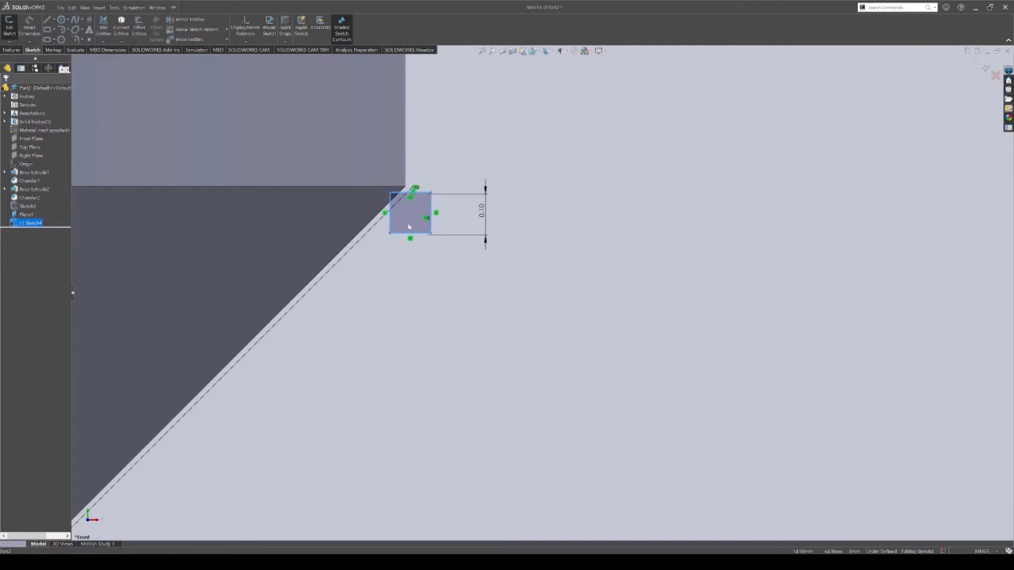
pyautogui.click(393, 213)
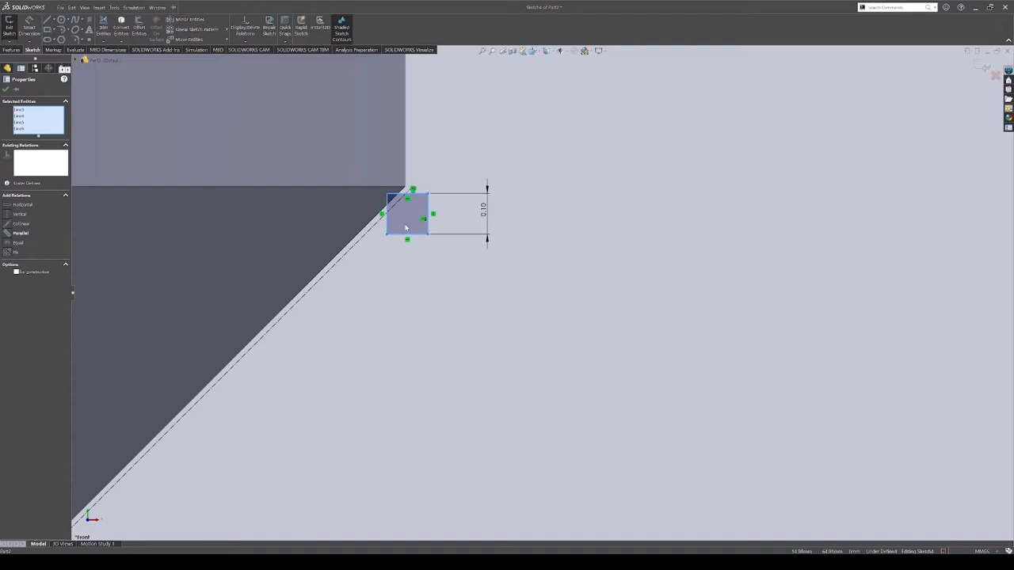
pyautogui.moveTo(390, 241)
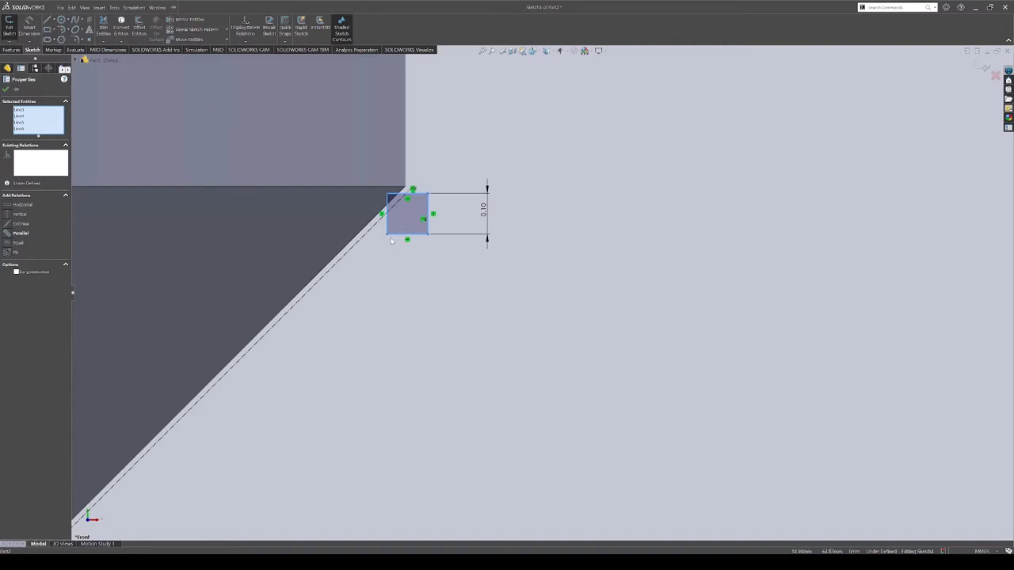
pyautogui.moveTo(380, 273)
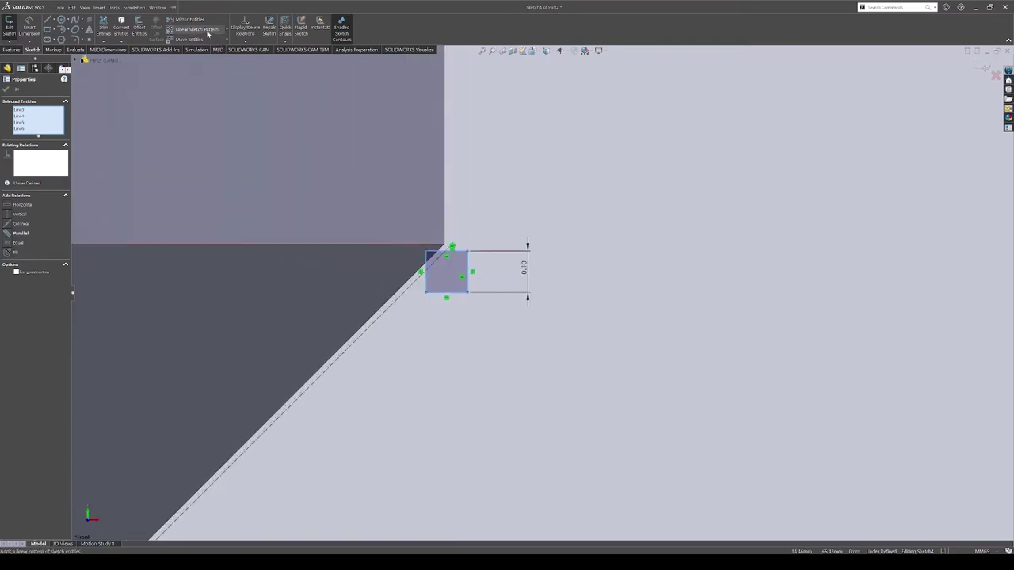
# Pattern the square linearly along the chamfer edge, reversed so it runs down the chamfer
pyautogui.click(190, 29)
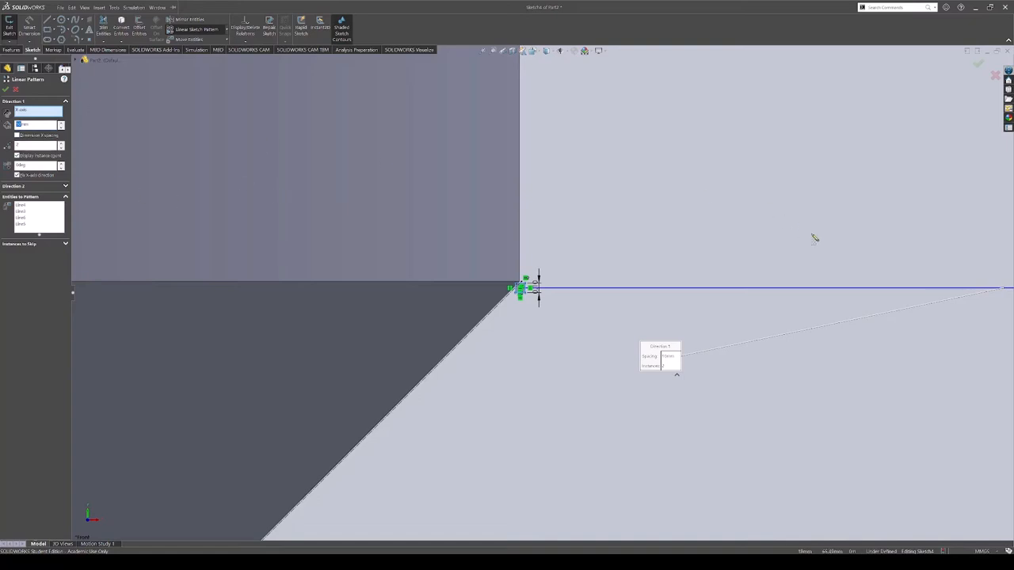
pyautogui.moveTo(618, 273)
pyautogui.write('0.1')
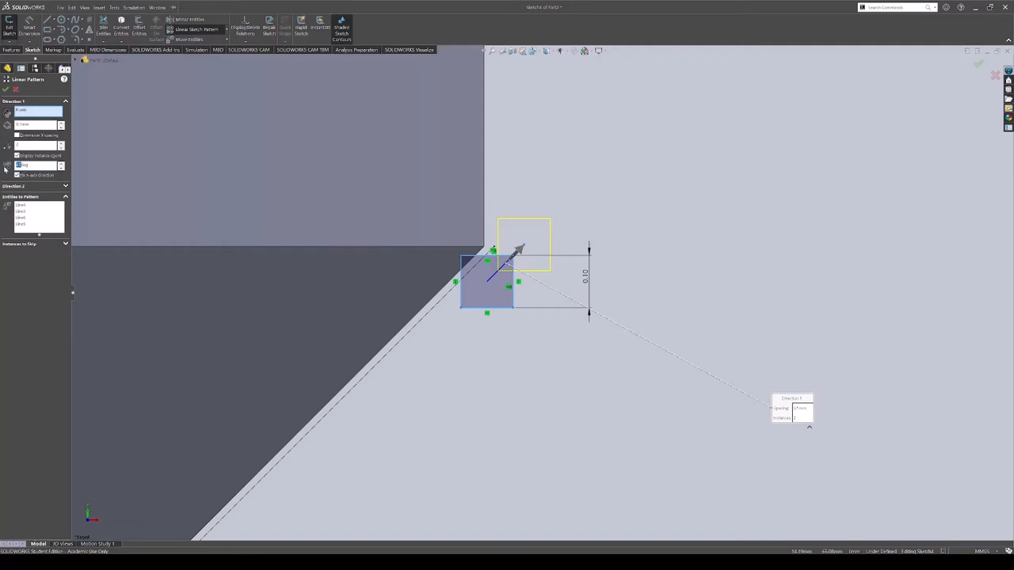
pyautogui.moveTo(519, 250); pyautogui.dragTo(457, 314)
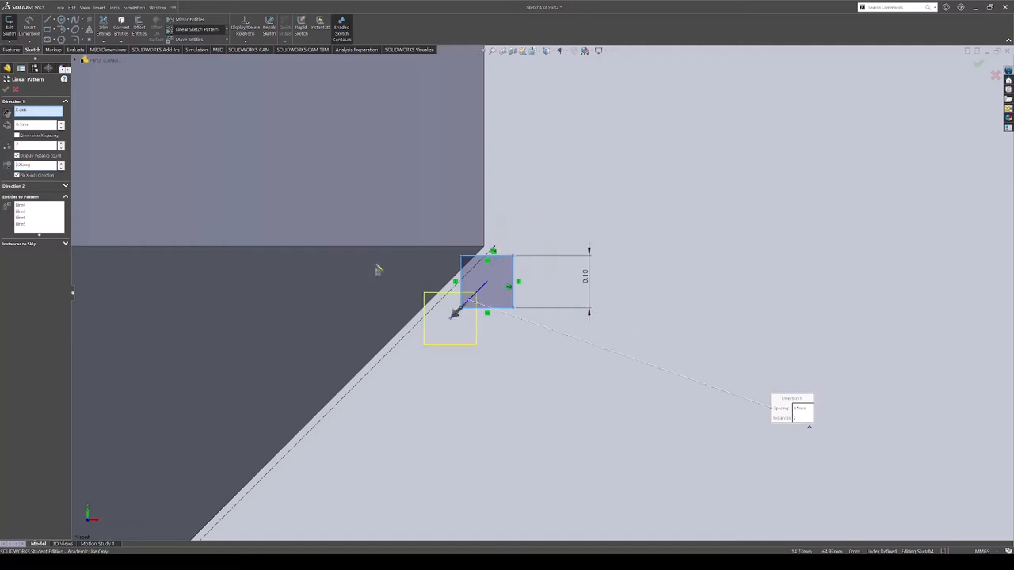
pyautogui.moveTo(427, 358)
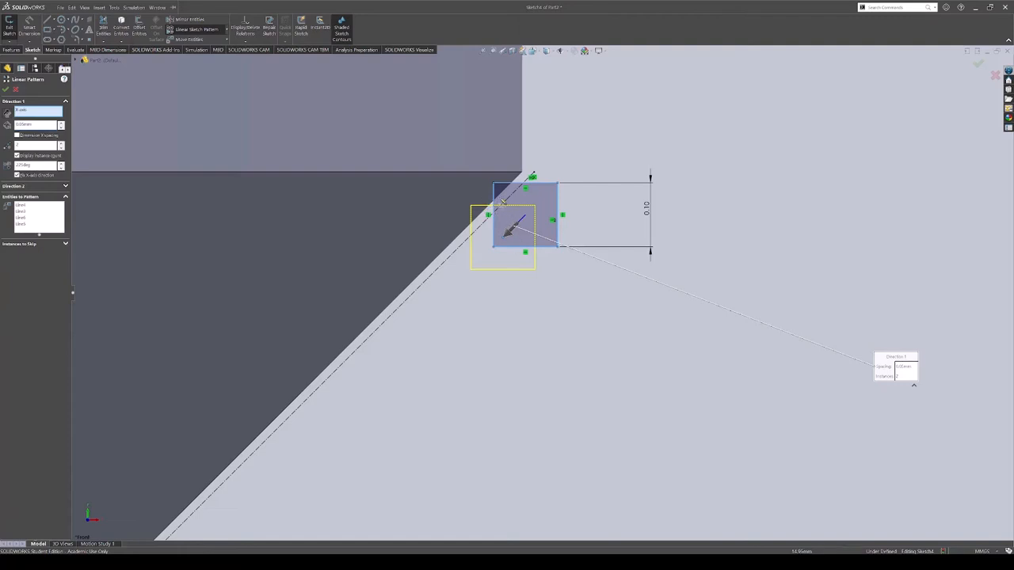
pyautogui.moveTo(521, 267)
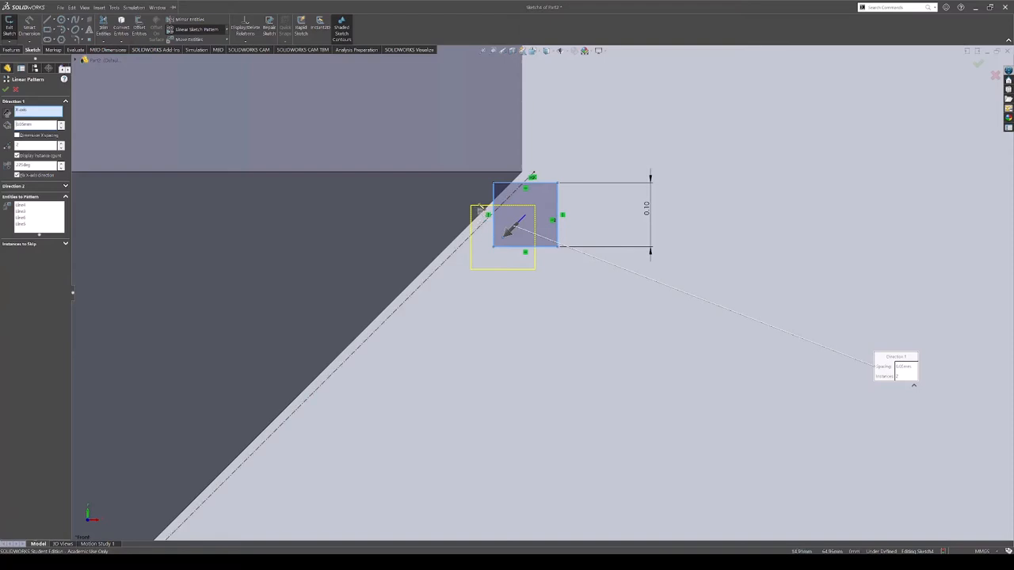
pyautogui.moveTo(399, 212)
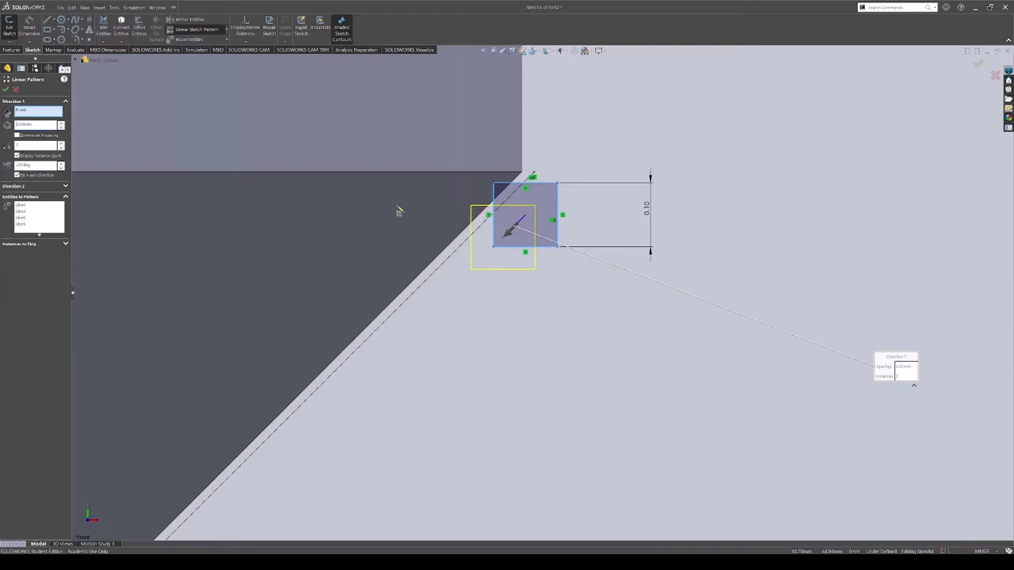
pyautogui.moveTo(453, 205)
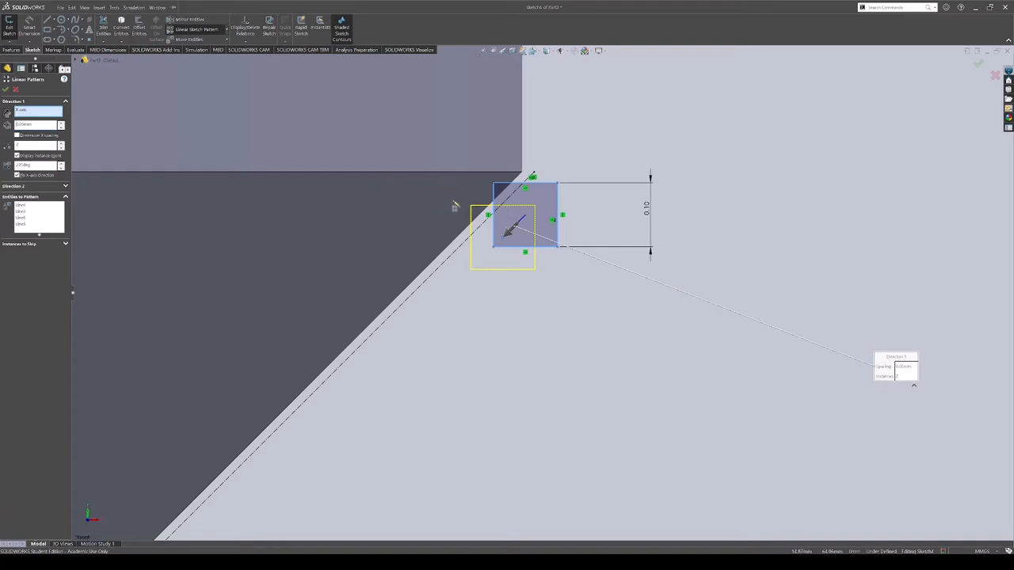
pyautogui.moveTo(272, 203)
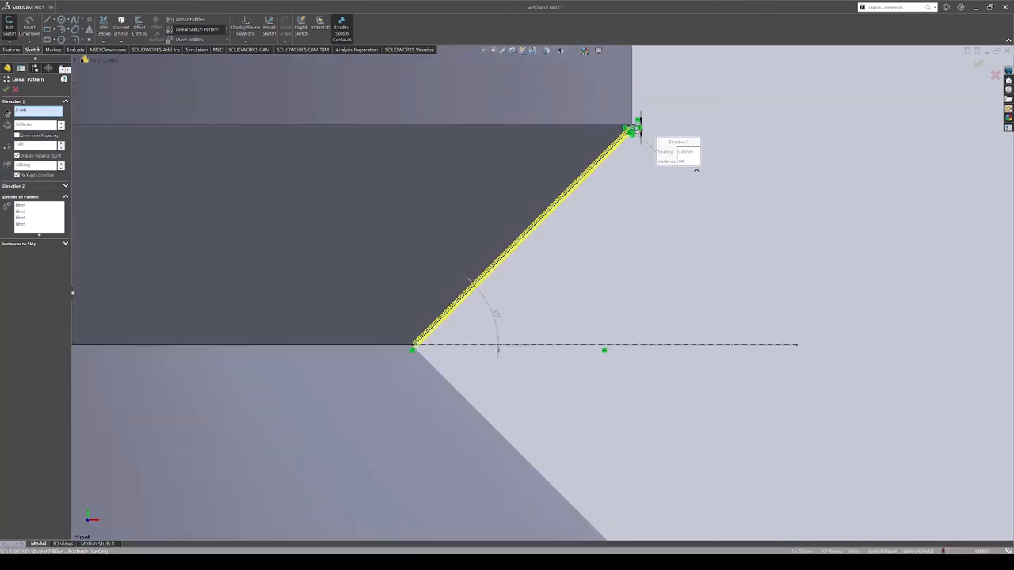
pyautogui.moveTo(711, 237)
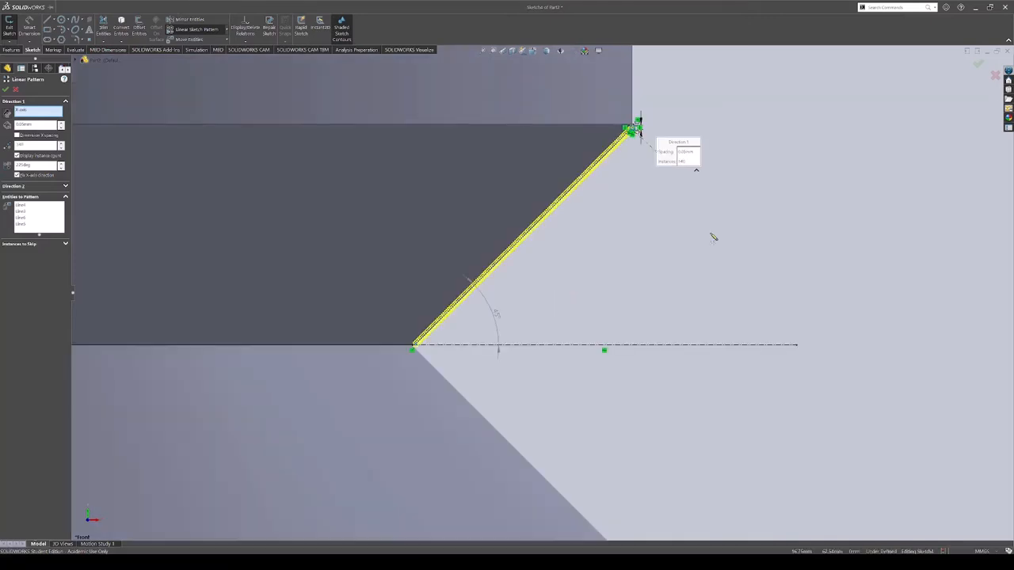
pyautogui.moveTo(484, 222)
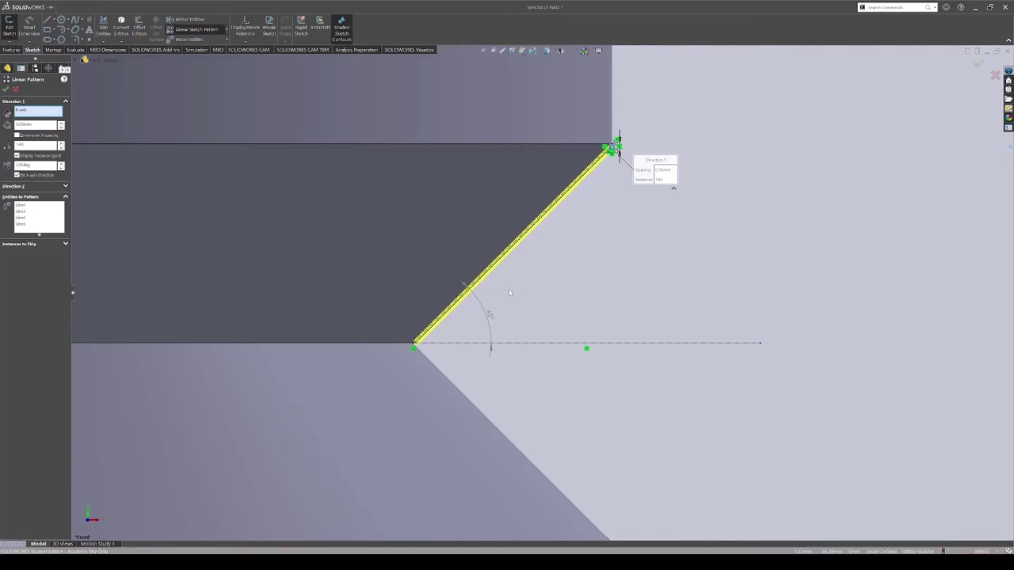
pyautogui.moveTo(478, 275)
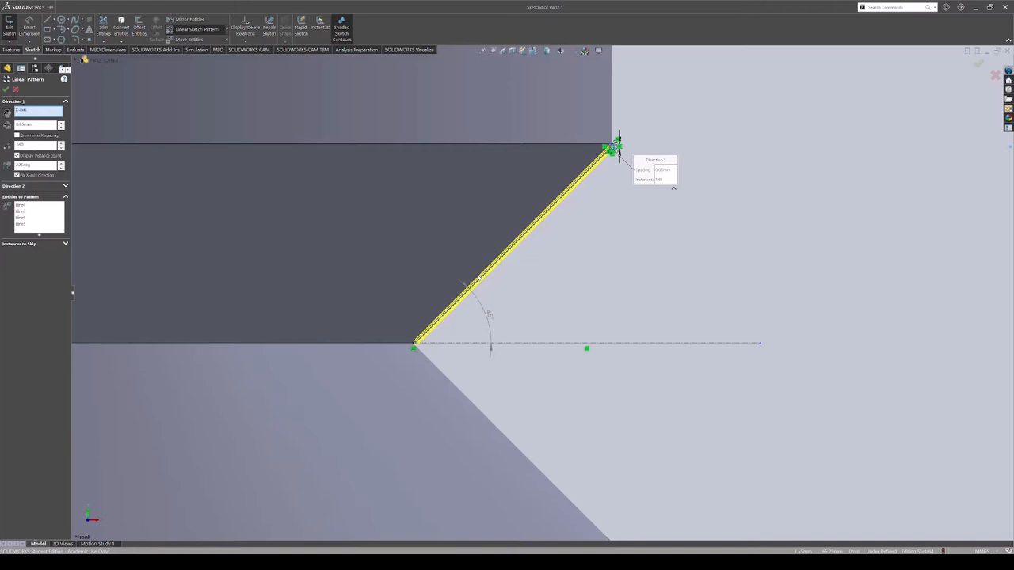
pyautogui.moveTo(520, 291)
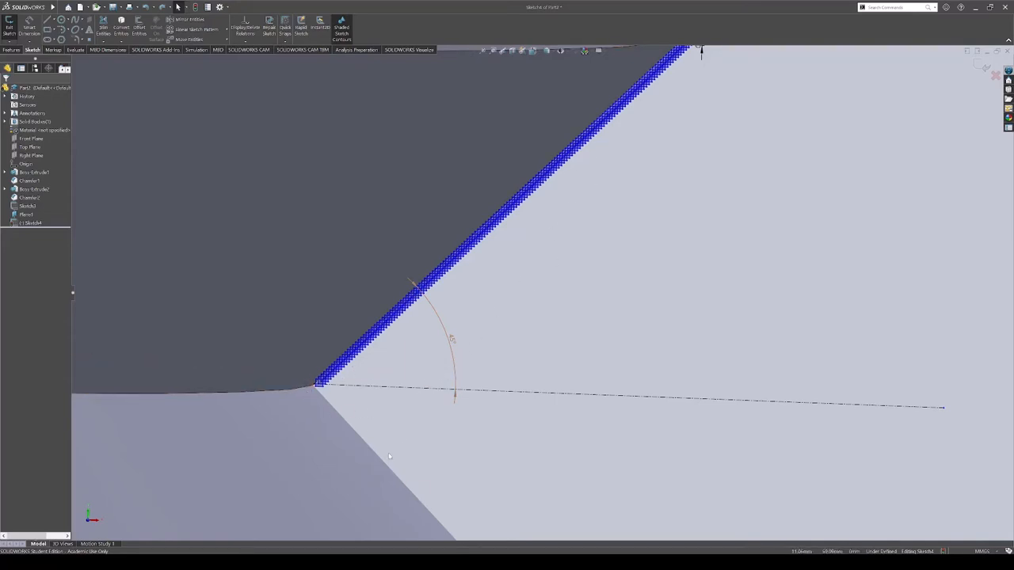
pyautogui.moveTo(389, 424)
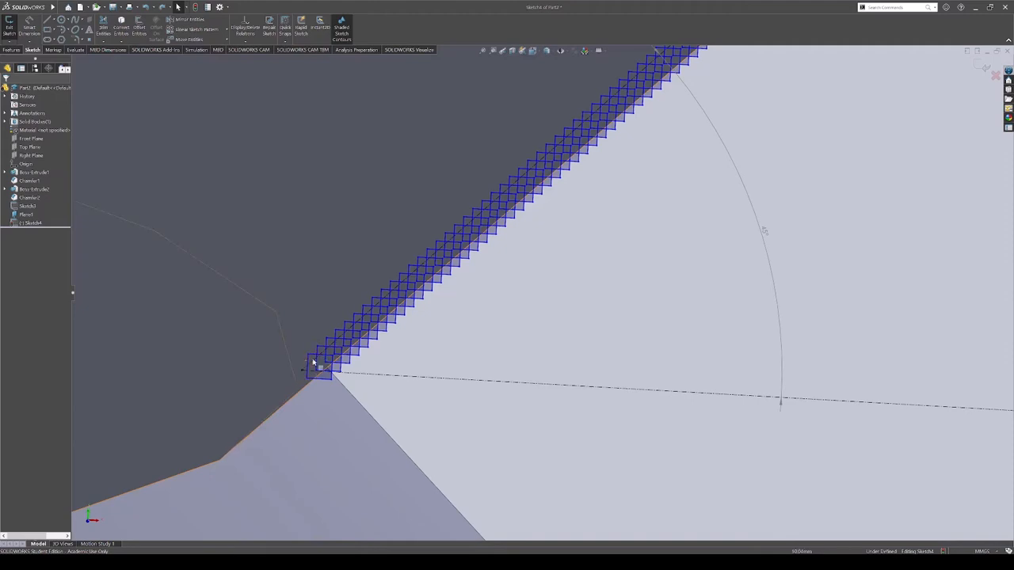
pyautogui.moveTo(440, 323)
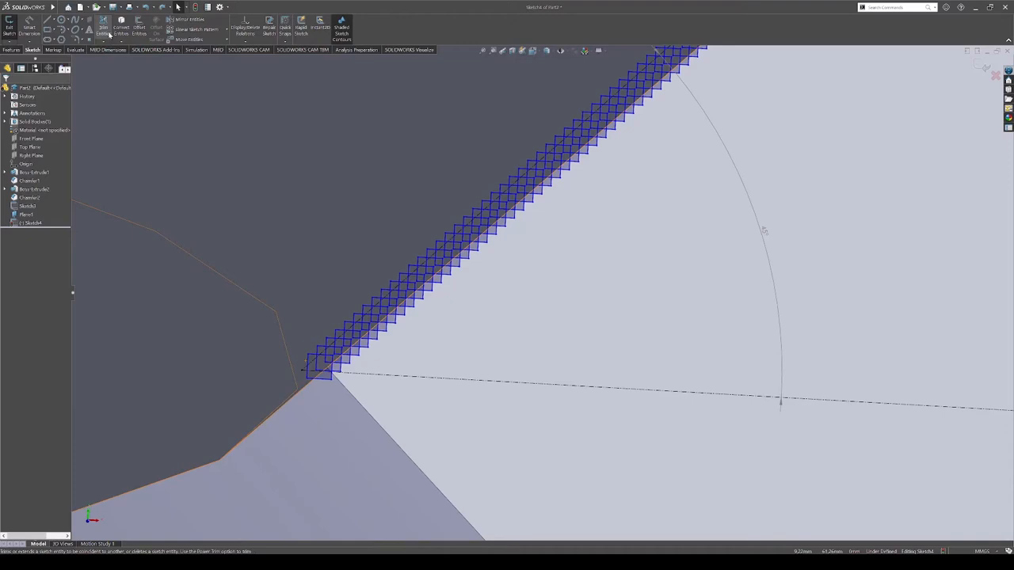
# Trim away the overlapping square edges, leaving only the line along the chamfer edge
pyautogui.click(104, 29)
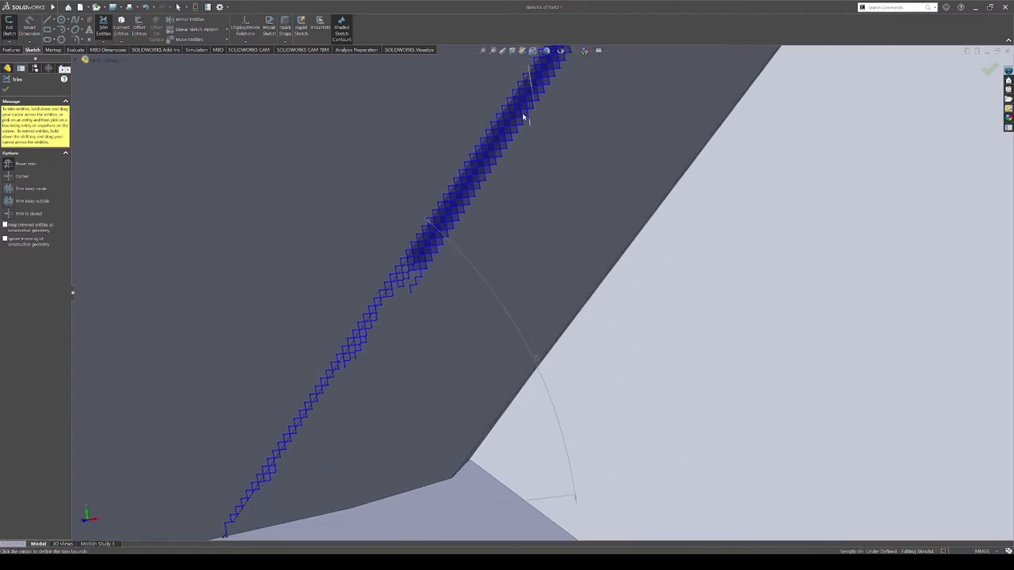
pyautogui.moveTo(732, 167)
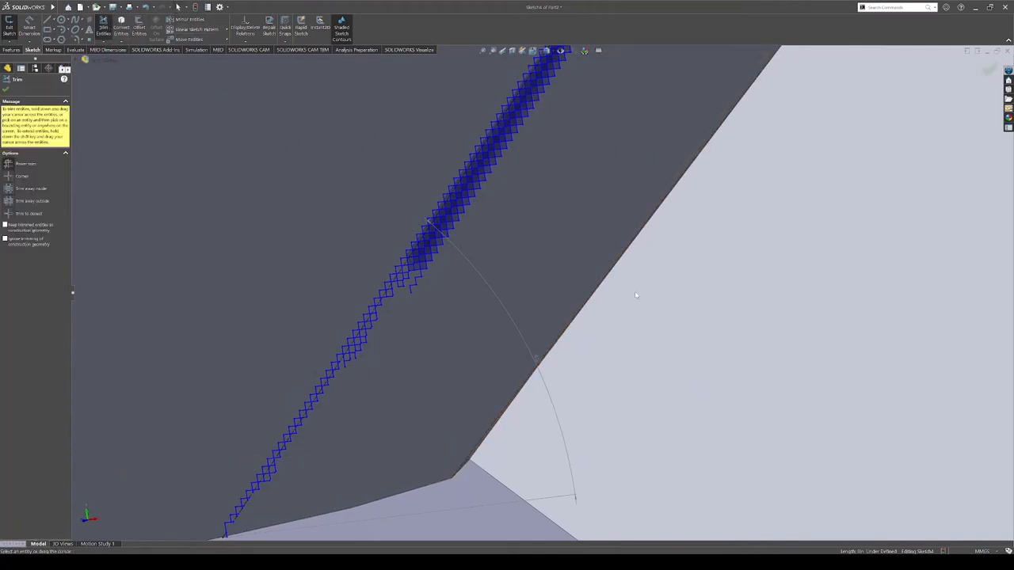
pyautogui.moveTo(630, 299)
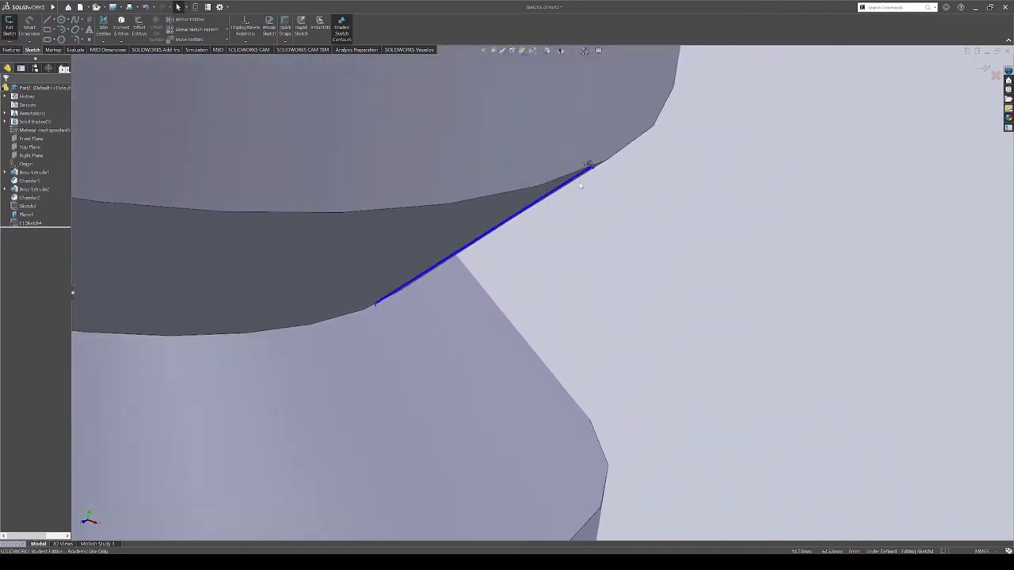
pyautogui.click(994, 76)
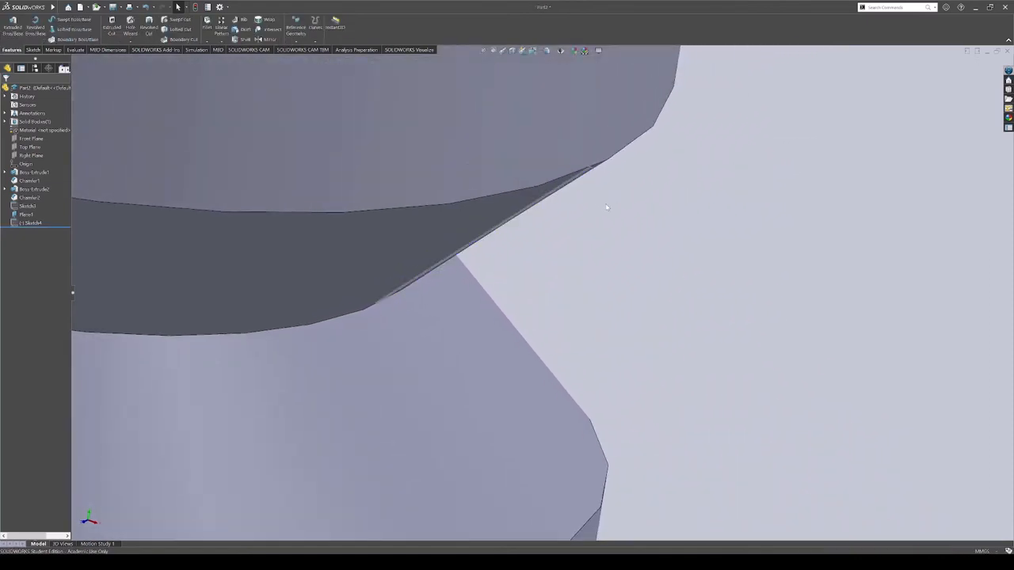
pyautogui.click(31, 222)
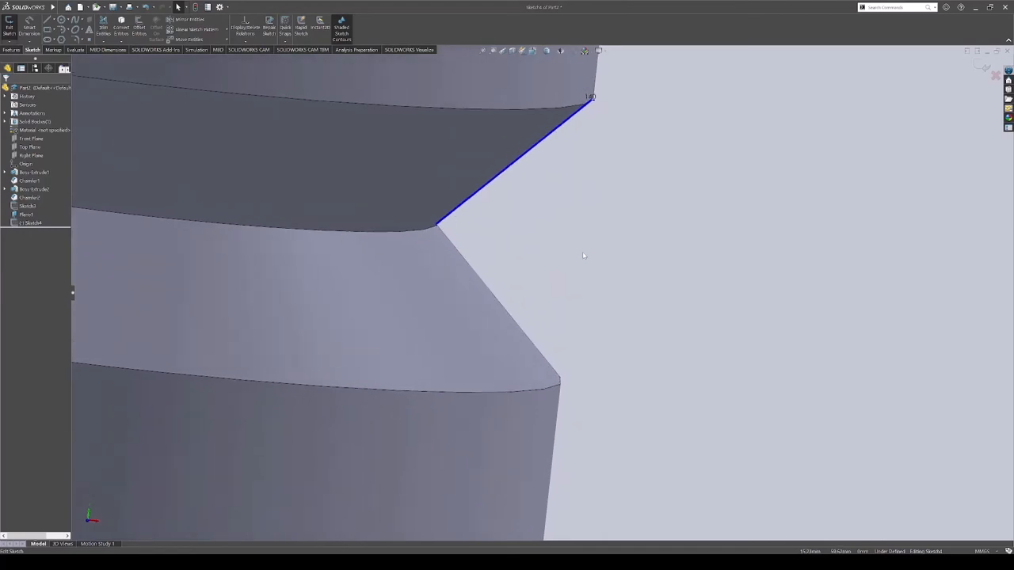
pyautogui.moveTo(586, 190)
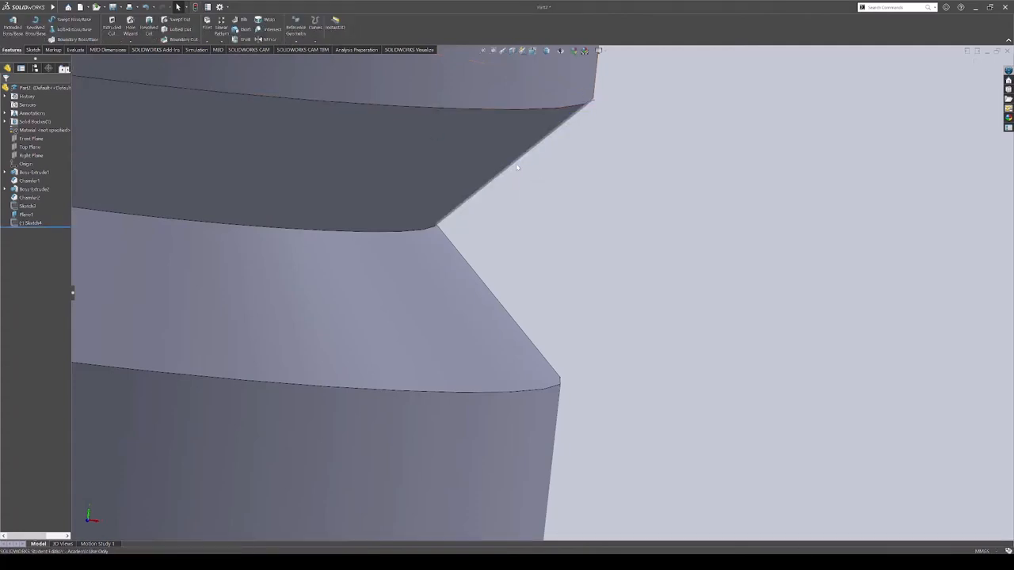
pyautogui.click(28, 222)
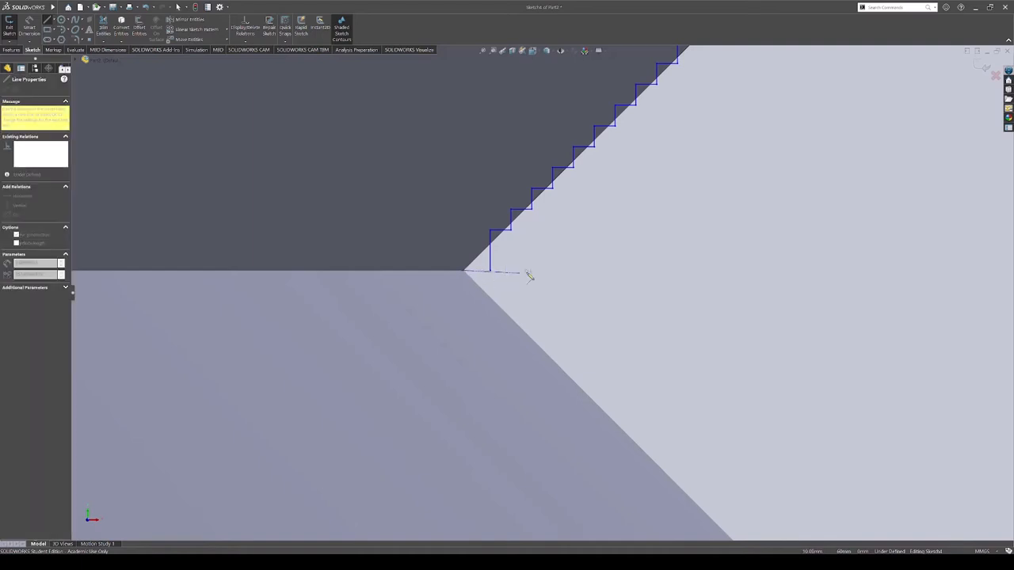
pyautogui.moveTo(918, 277)
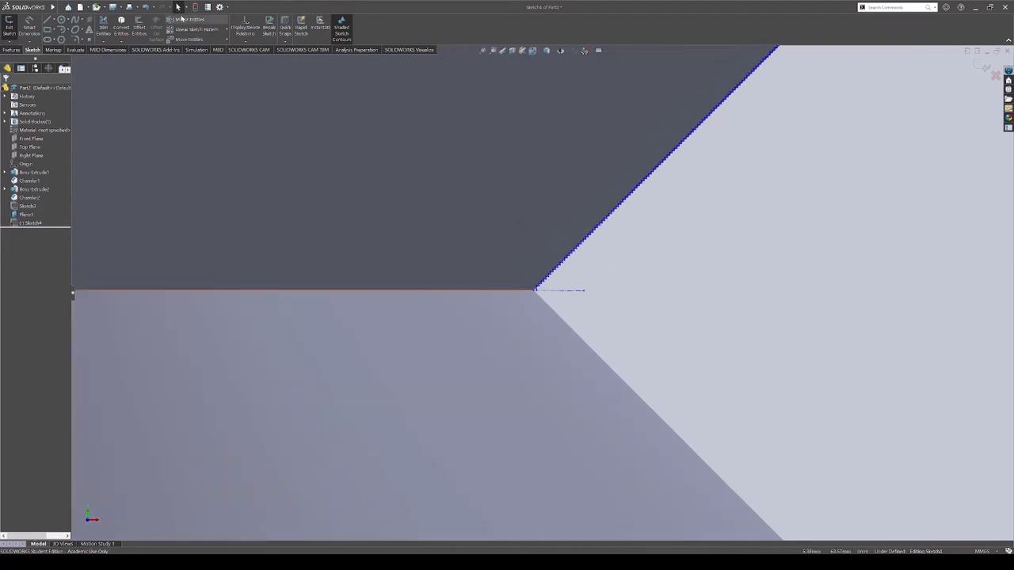
# Move the stepped square pattern from its base point onto the chamfer edge at the centerline
pyautogui.click(187, 19)
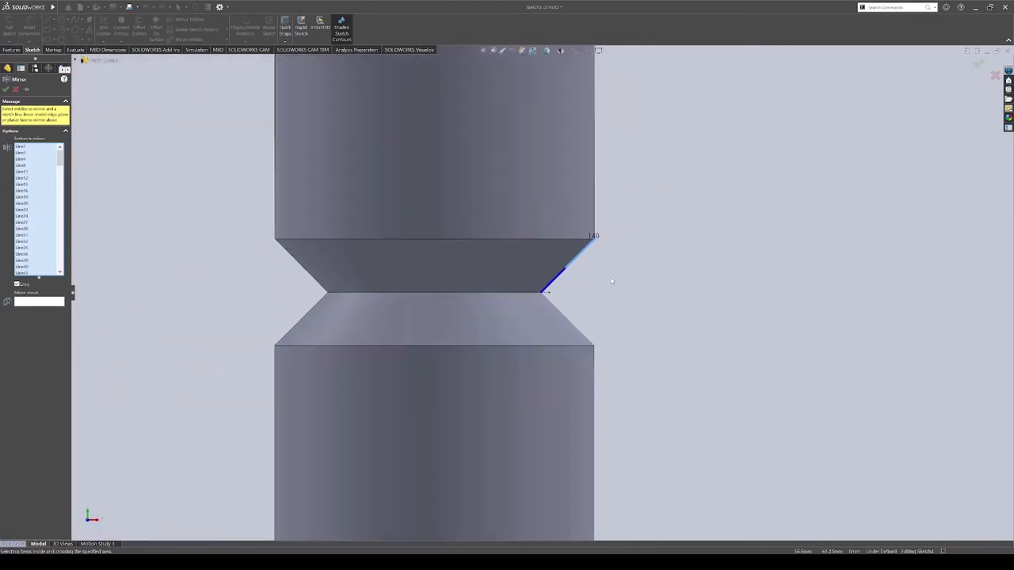
pyautogui.scroll(3)
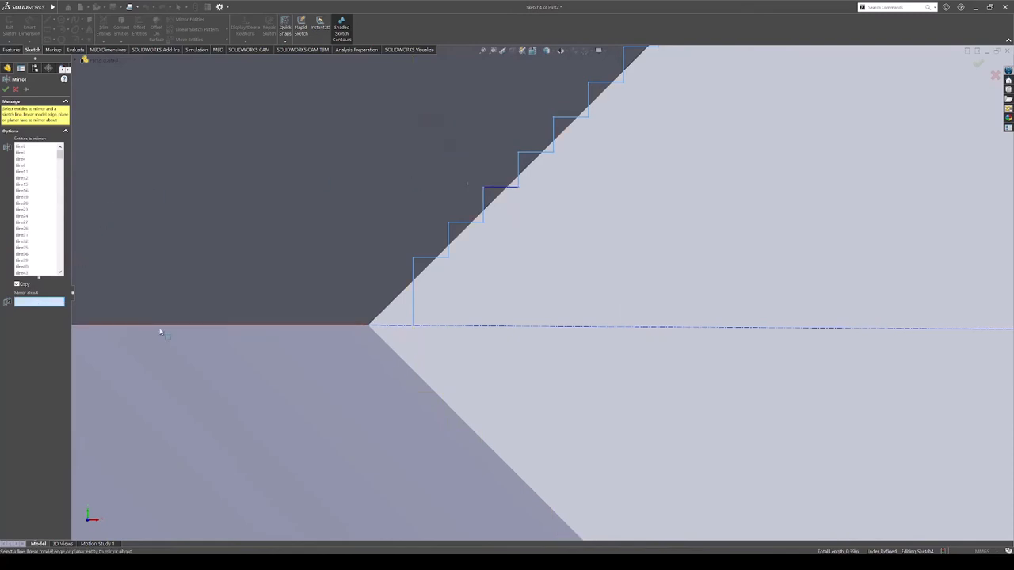
pyautogui.click(35, 221)
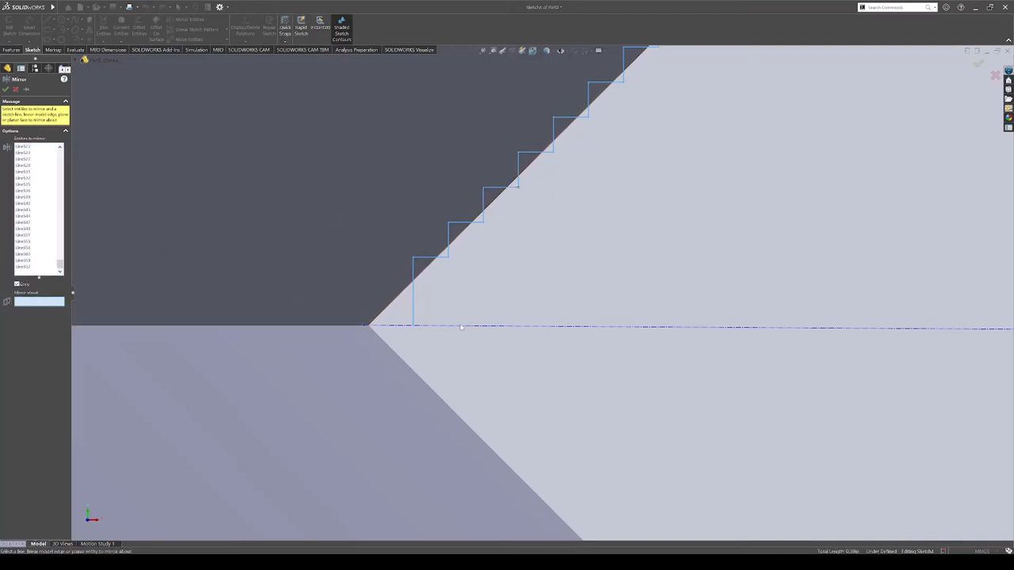
pyautogui.click(463, 327)
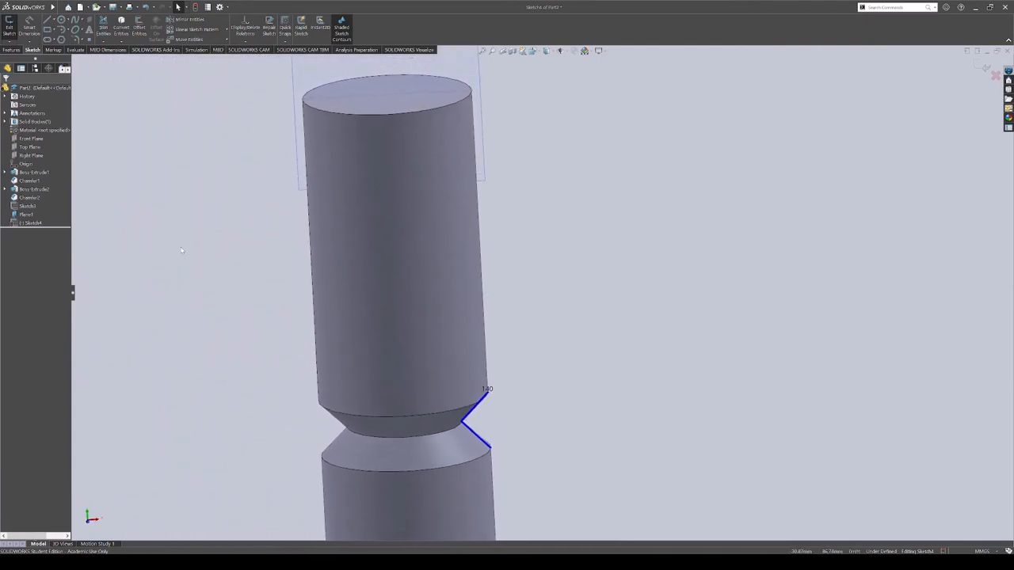
# Close the zigzag into a triangular profile across both chamfers and exit the sketch
pyautogui.click(32, 49)
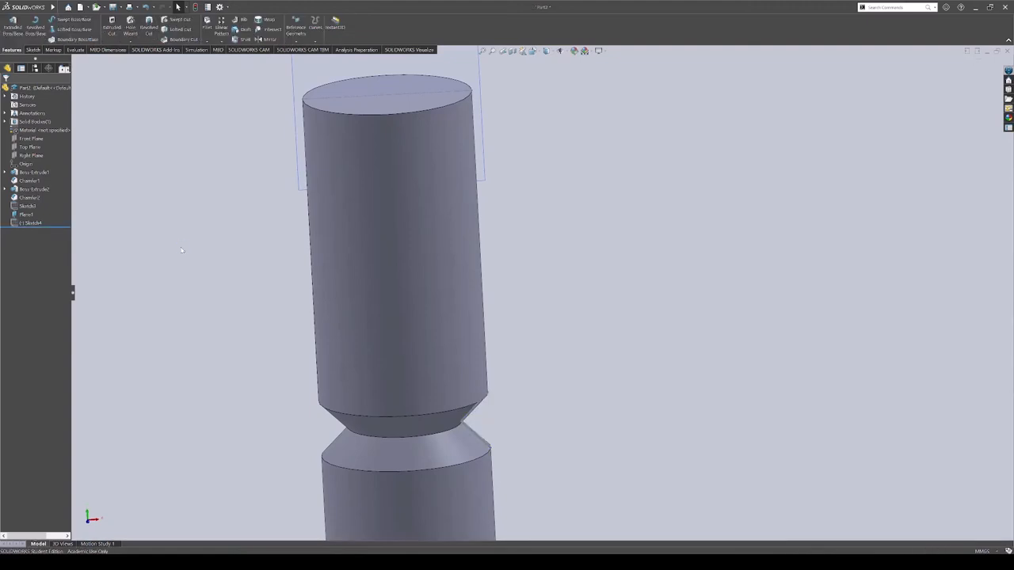
pyautogui.moveTo(239, 154)
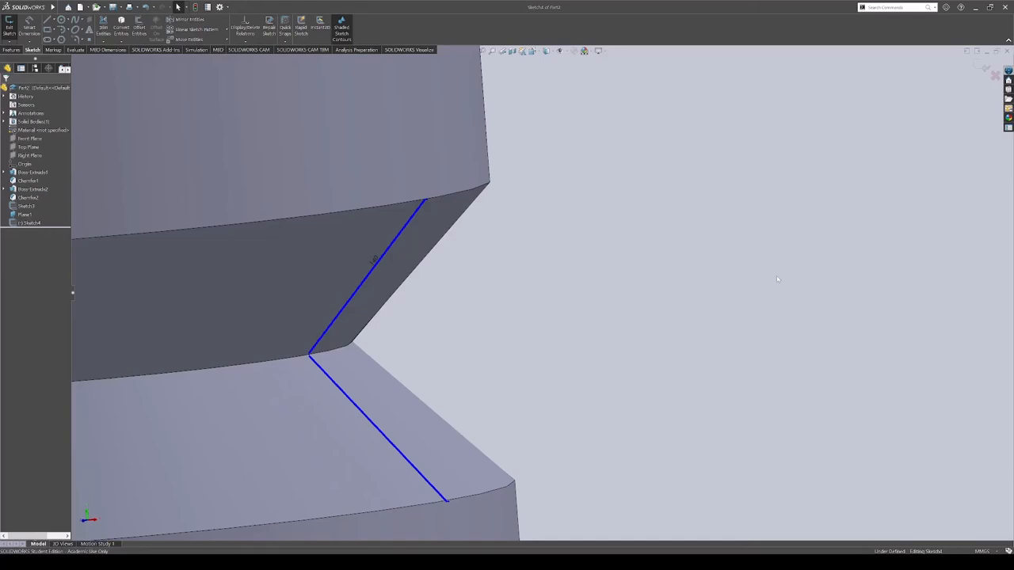
pyautogui.moveTo(472, 197)
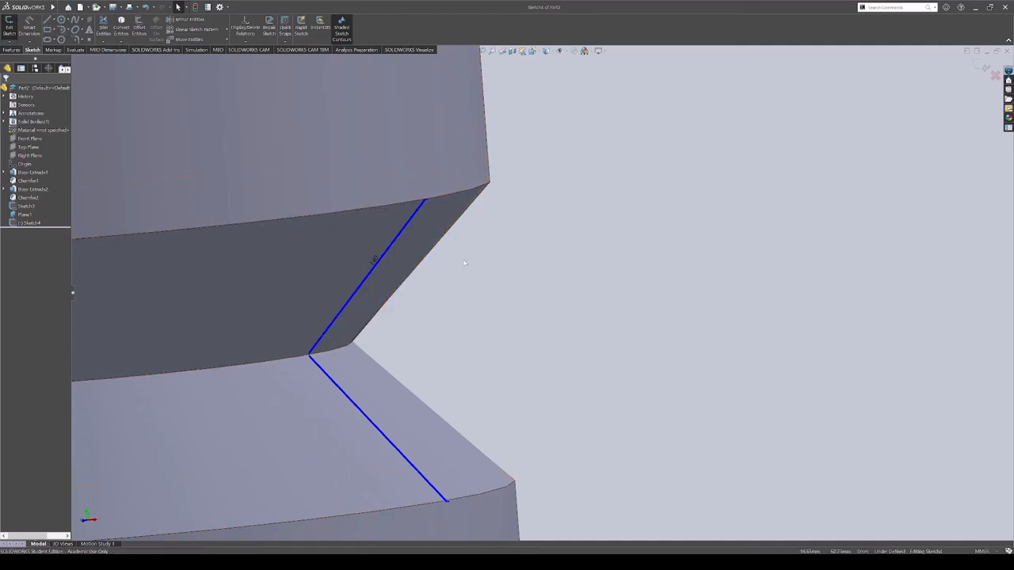
pyautogui.click(8, 24)
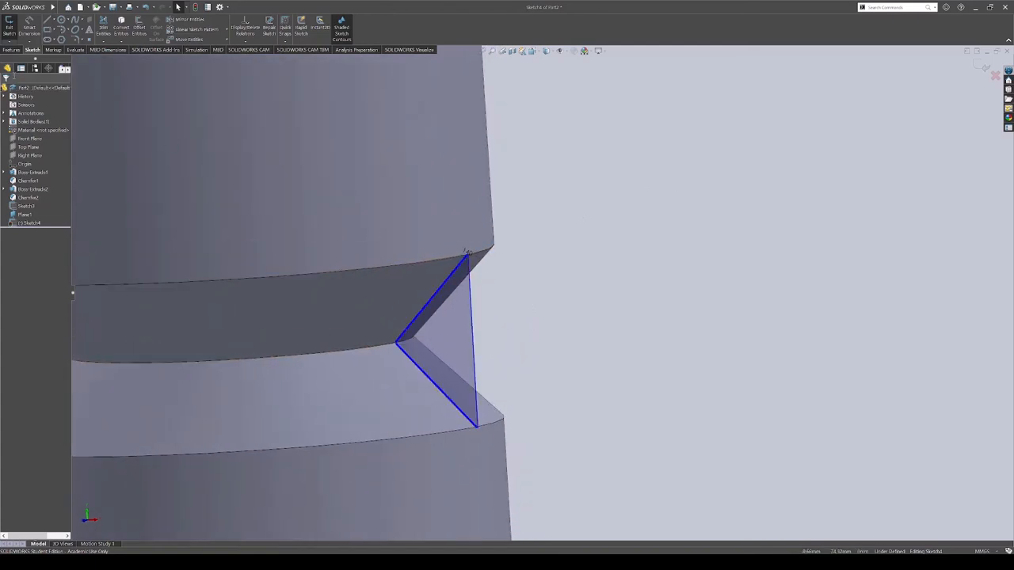
pyautogui.click(11, 49)
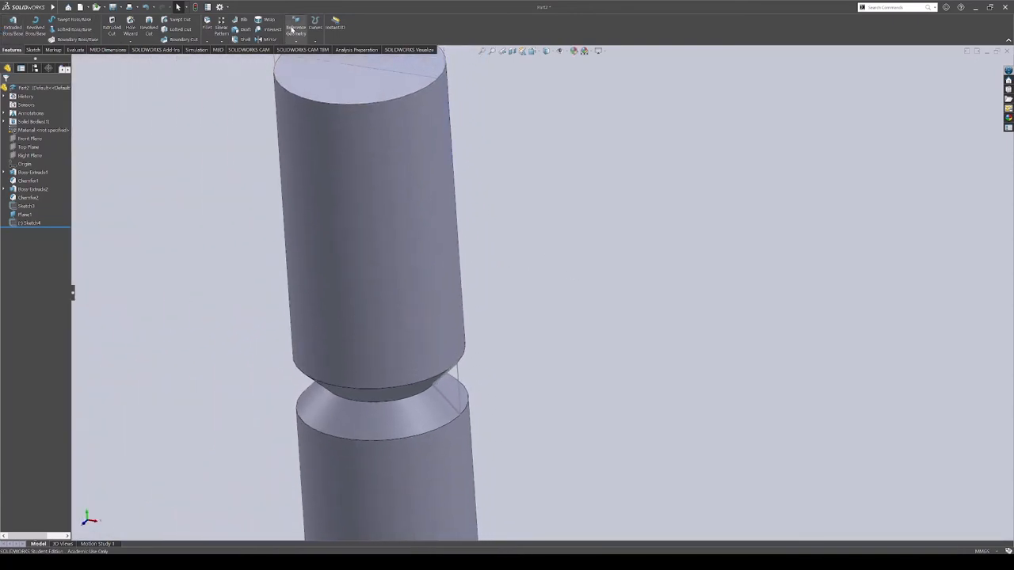
# Create a reference axis from the upper cylinder's cylindrical face
pyautogui.click(294, 25)
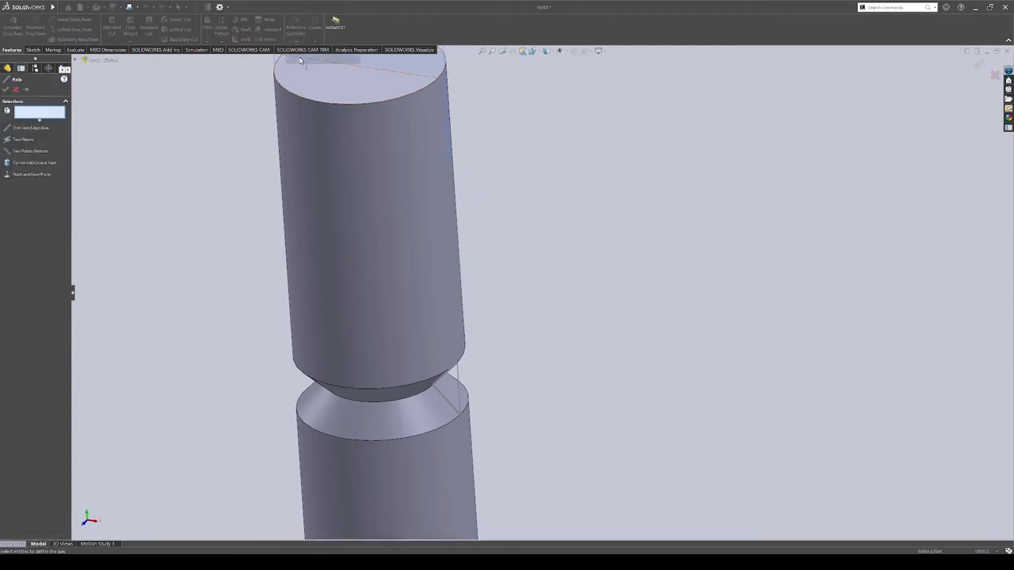
pyautogui.click(361, 206)
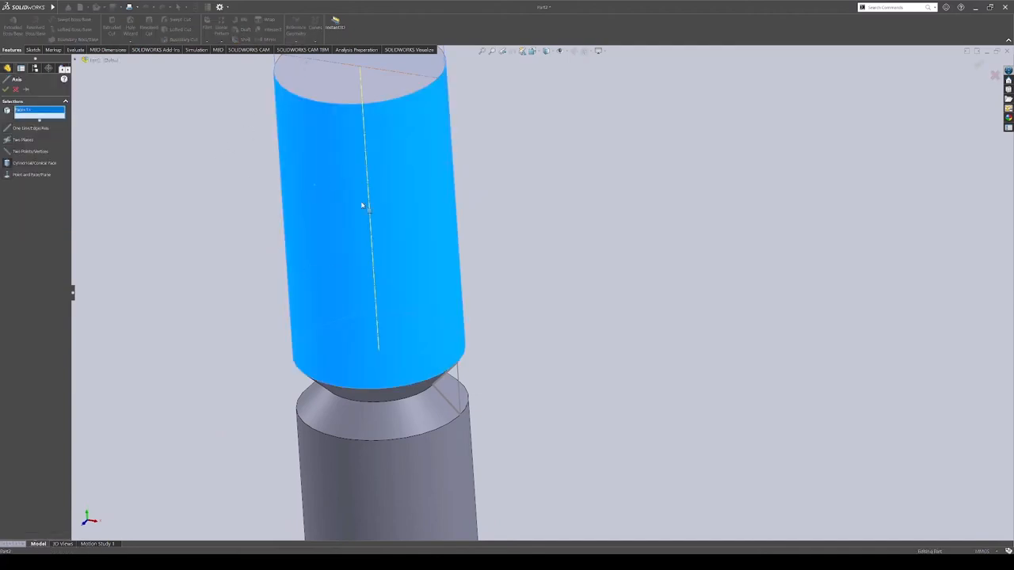
pyautogui.moveTo(95, 181)
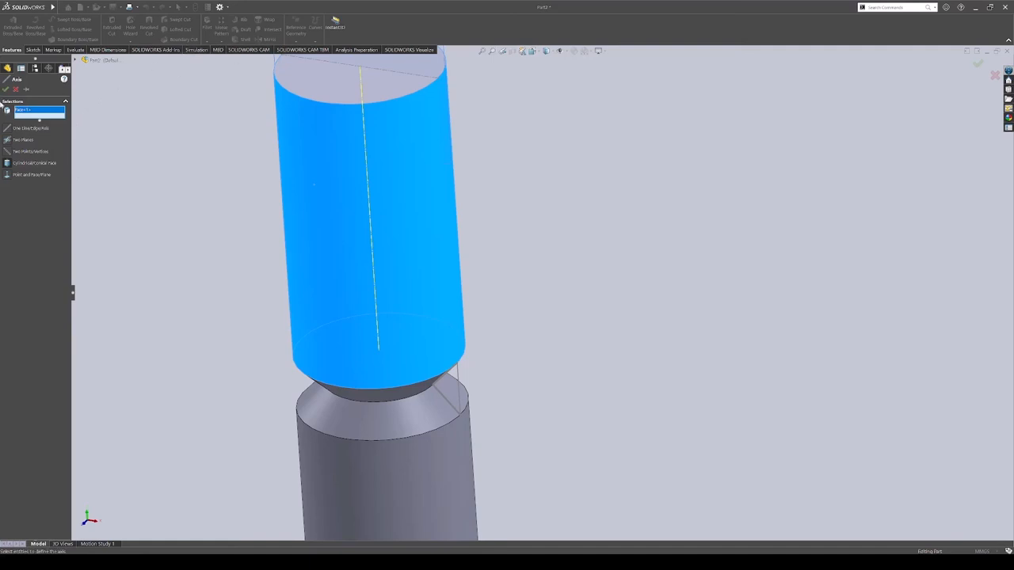
pyautogui.moveTo(13, 171)
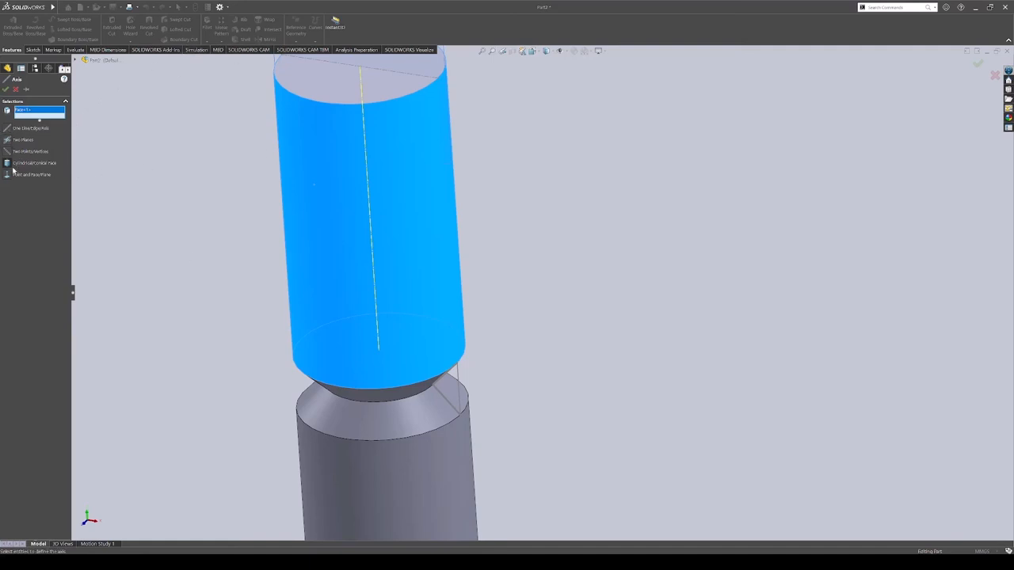
pyautogui.moveTo(16, 189)
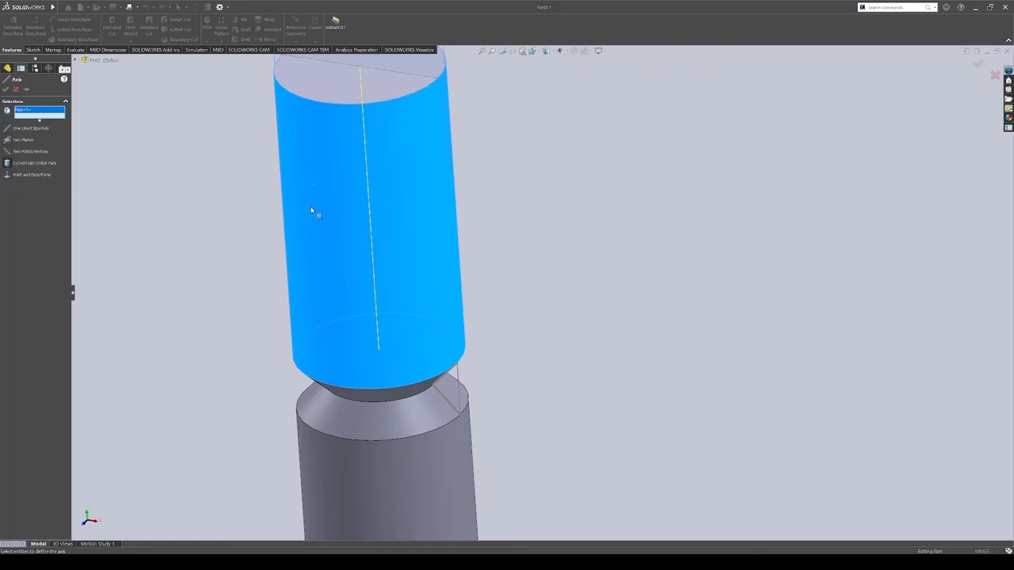
pyautogui.moveTo(355, 167)
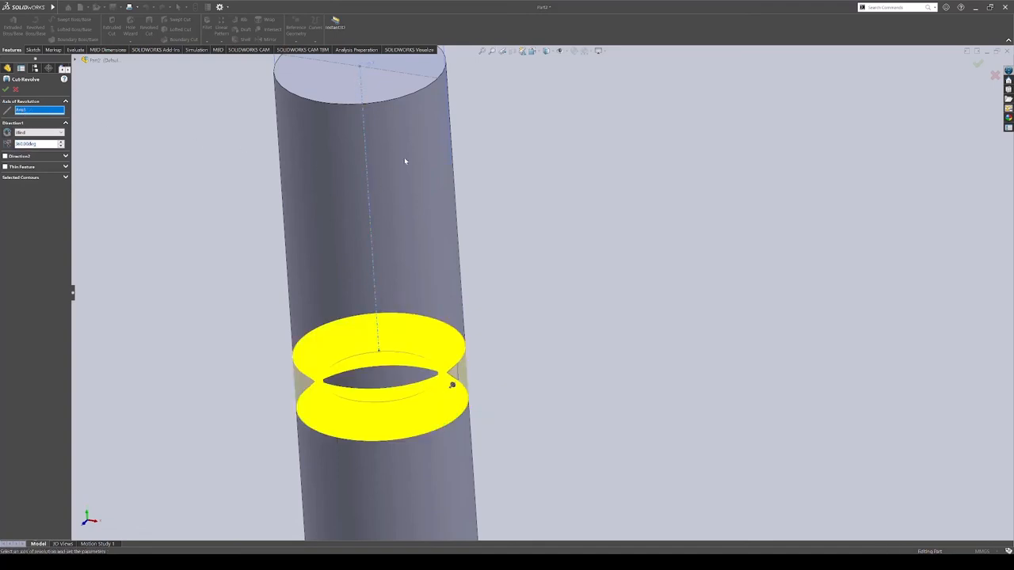
pyautogui.moveTo(510, 358)
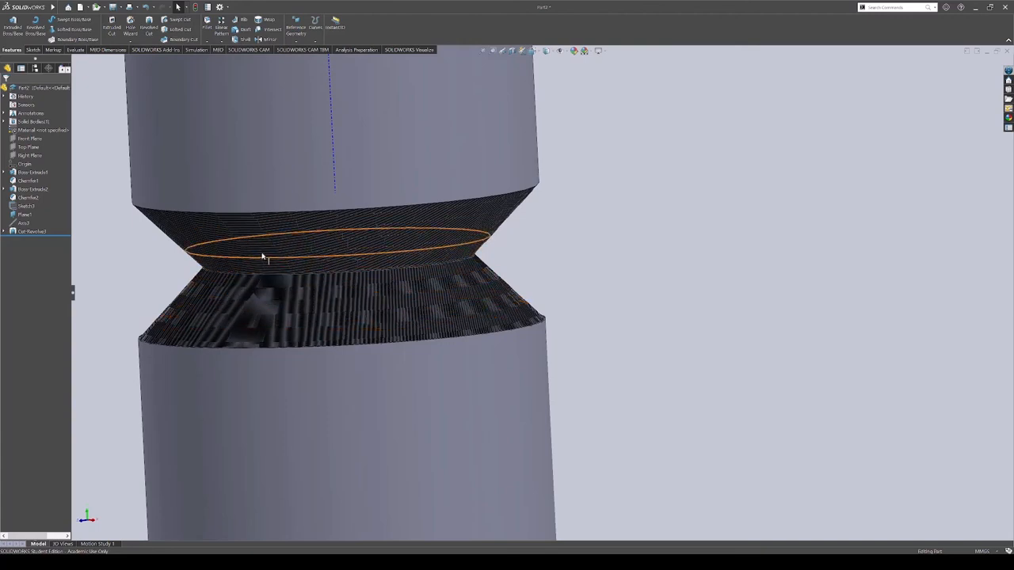
# Revolve-cut the zigzag sketch 360° about the axis, ridging both chamfer faces
pyautogui.click(278, 299)
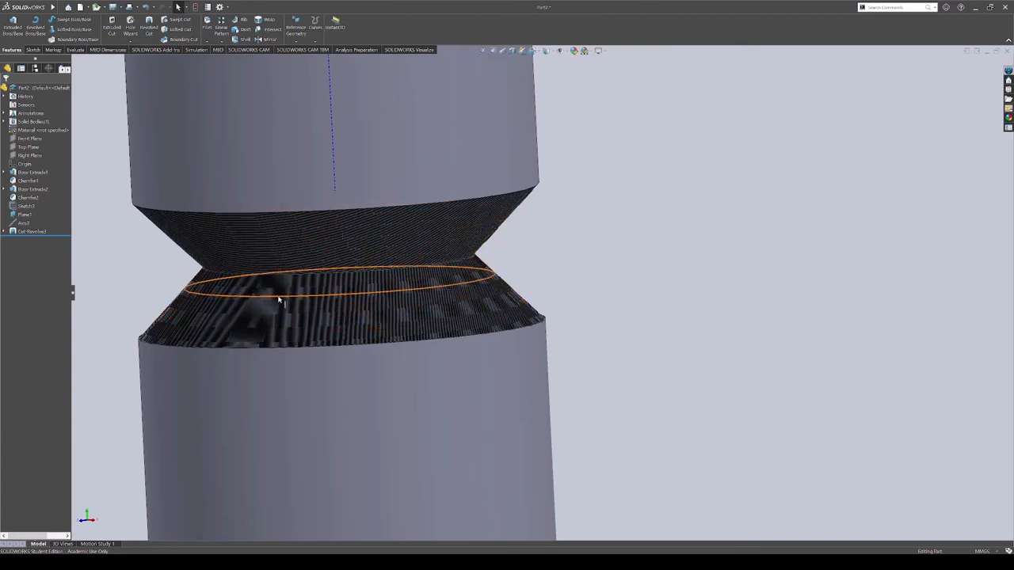
pyautogui.click(625, 277)
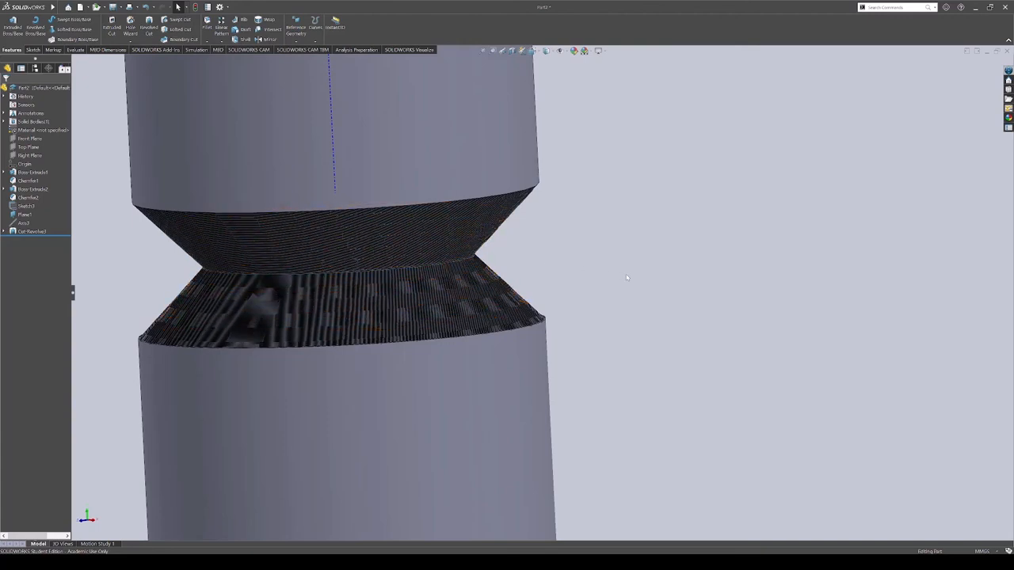